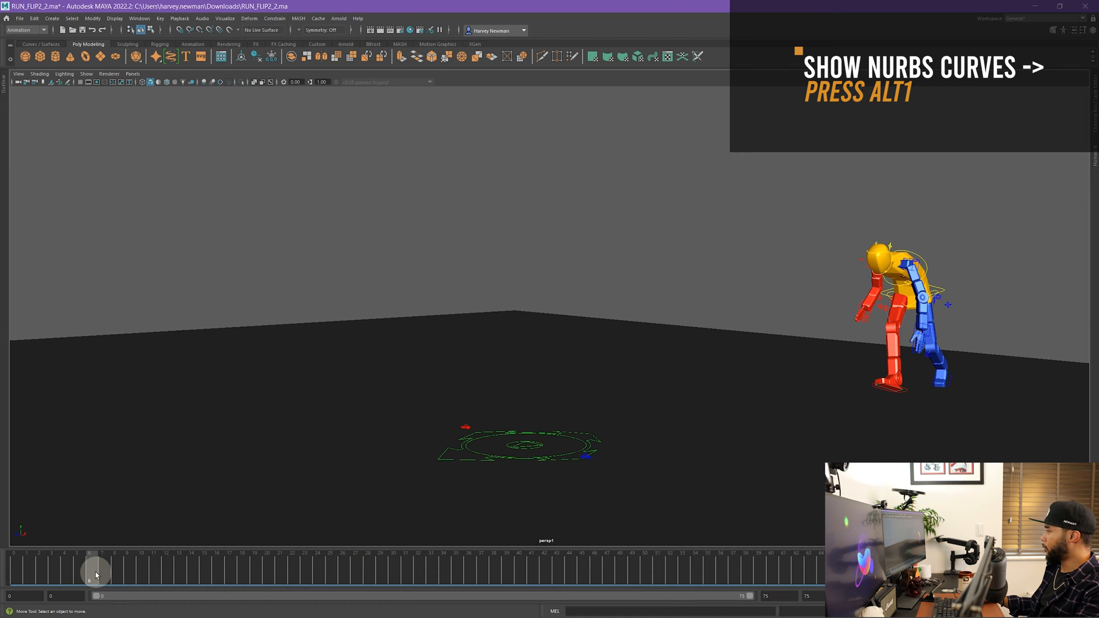
Scrub through the flip, settle at frame 28 and select the R_Wrist_Ctr control
{"action": "left_click_drag", "start_coordinate": [96, 571], "coordinate": [293, 580]}
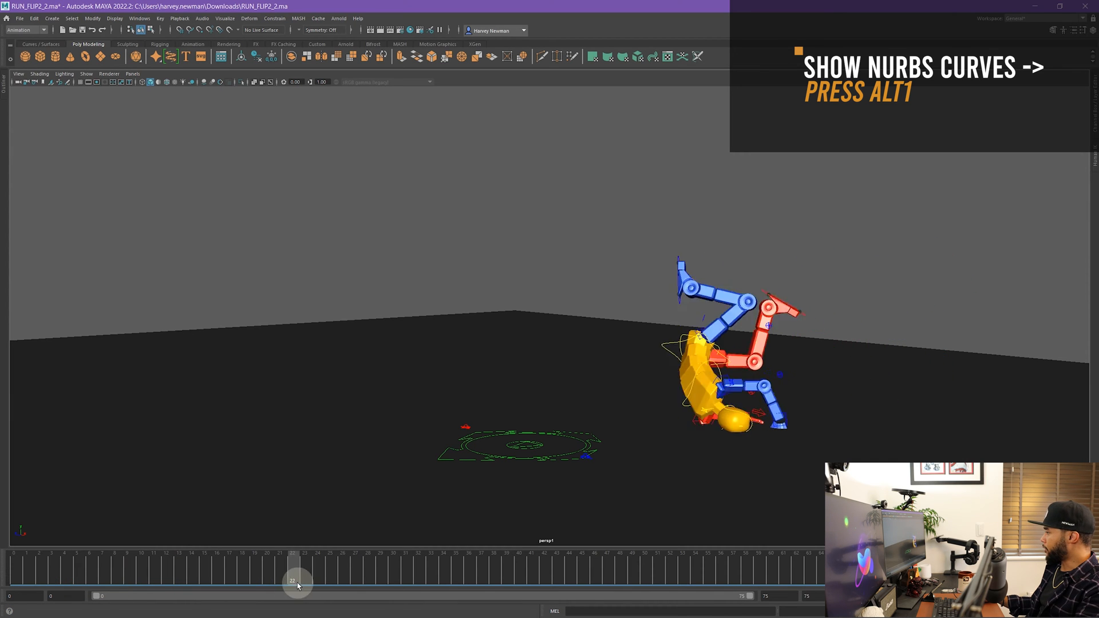
{"action": "left_click_drag", "start_coordinate": [293, 578], "coordinate": [482, 578]}
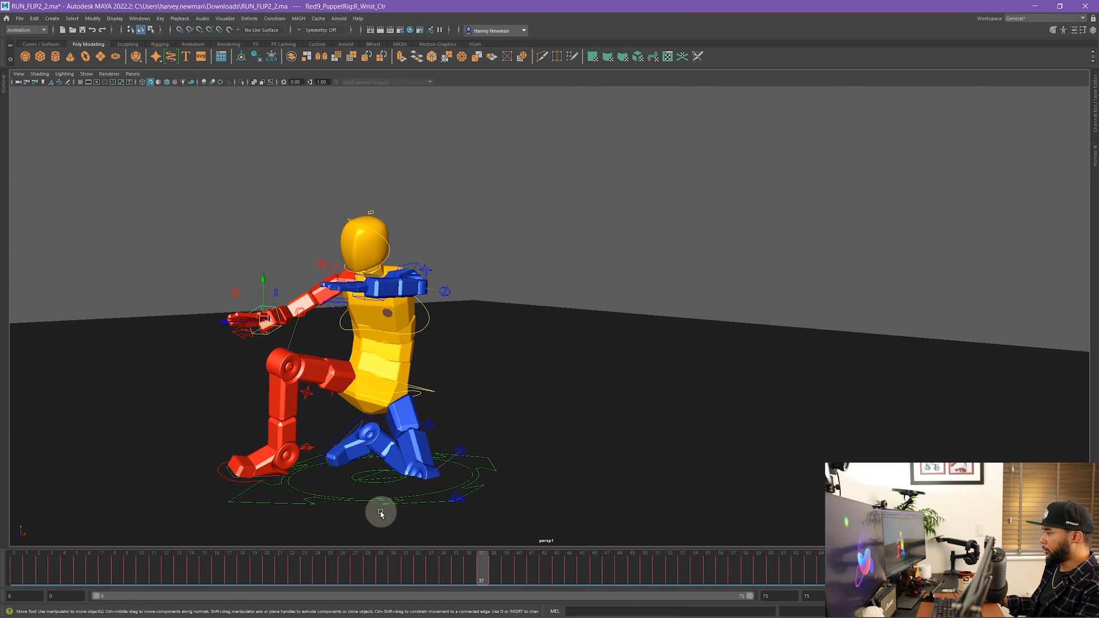
{"action": "left_click_drag", "start_coordinate": [482, 553], "coordinate": [368, 553]}
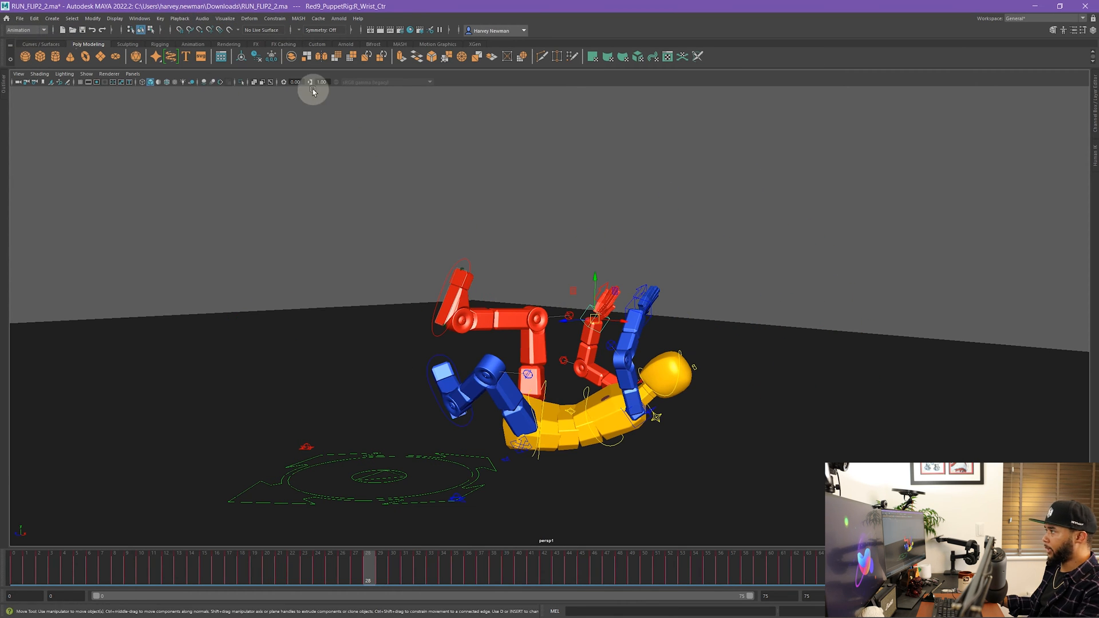
{"action": "left_click", "coordinate": [224, 18]}
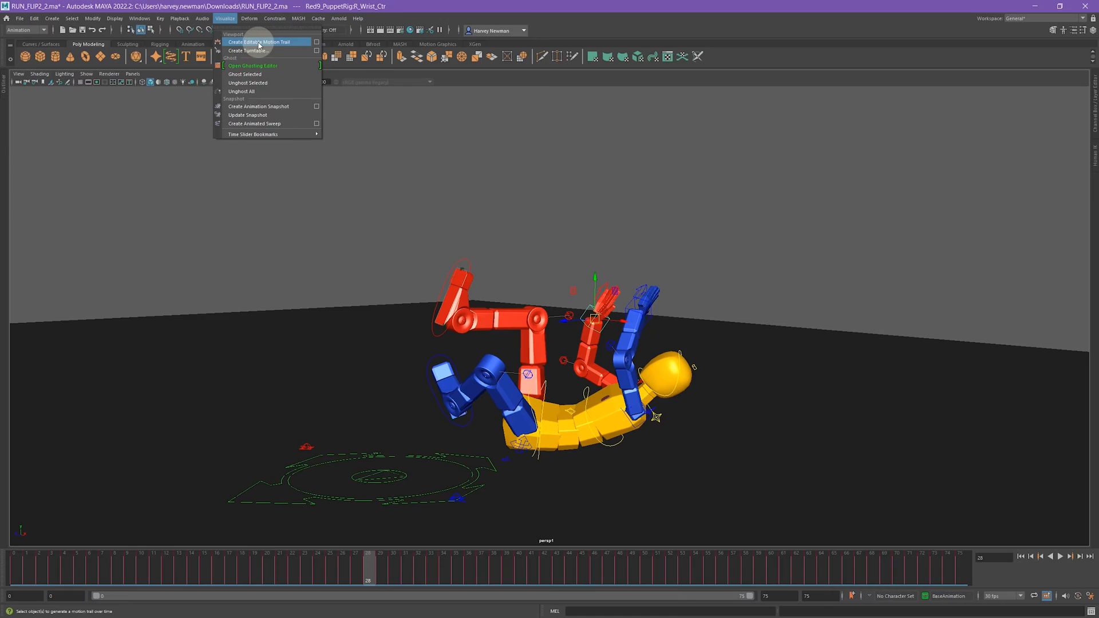
{"action": "mouse_move", "coordinate": [315, 43]}
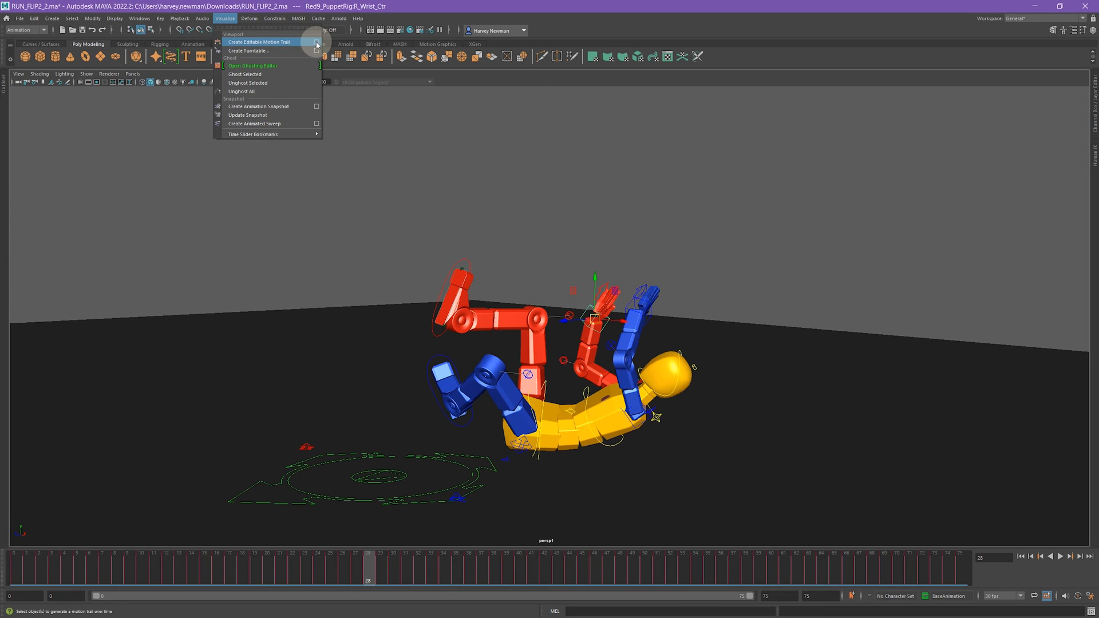
Bring up the Create Editable Motion Trail option box for the wrist control
{"action": "left_click", "coordinate": [316, 42]}
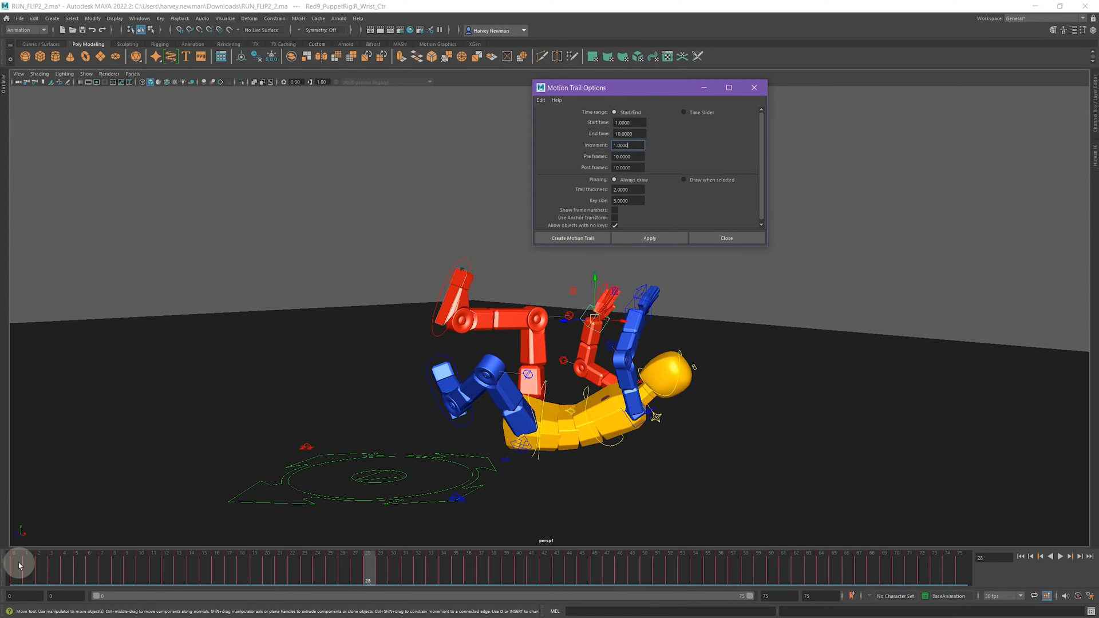
{"action": "mouse_move", "coordinate": [17, 570]}
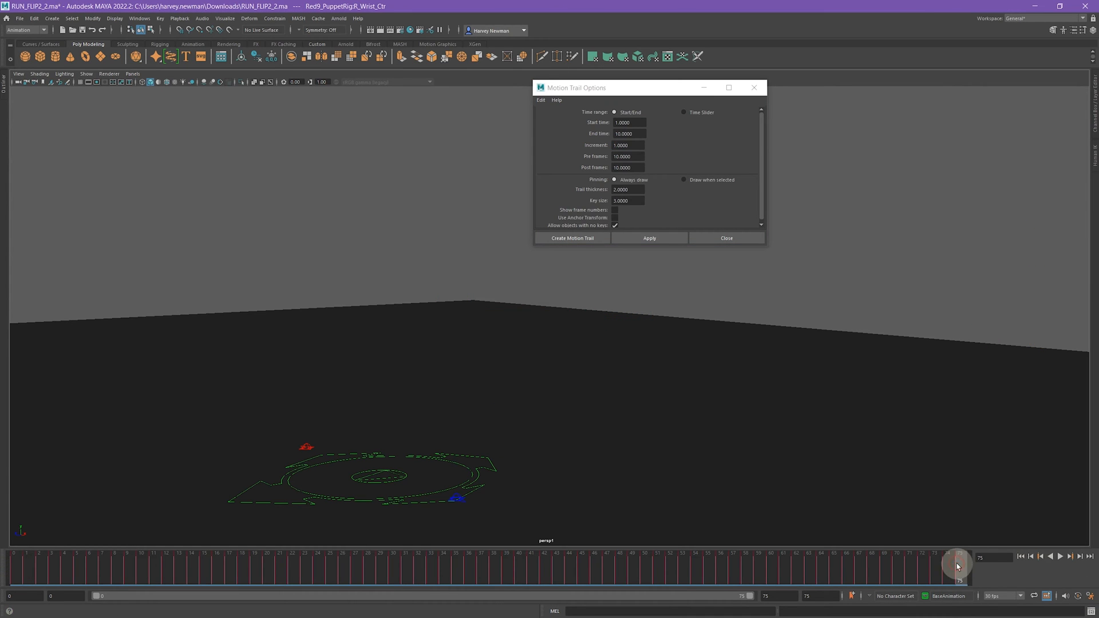
Switch the trail's time range to Time Slider (frames 28–47) with frame numbers shown
{"action": "left_click_drag", "start_coordinate": [957, 567], "coordinate": [370, 571]}
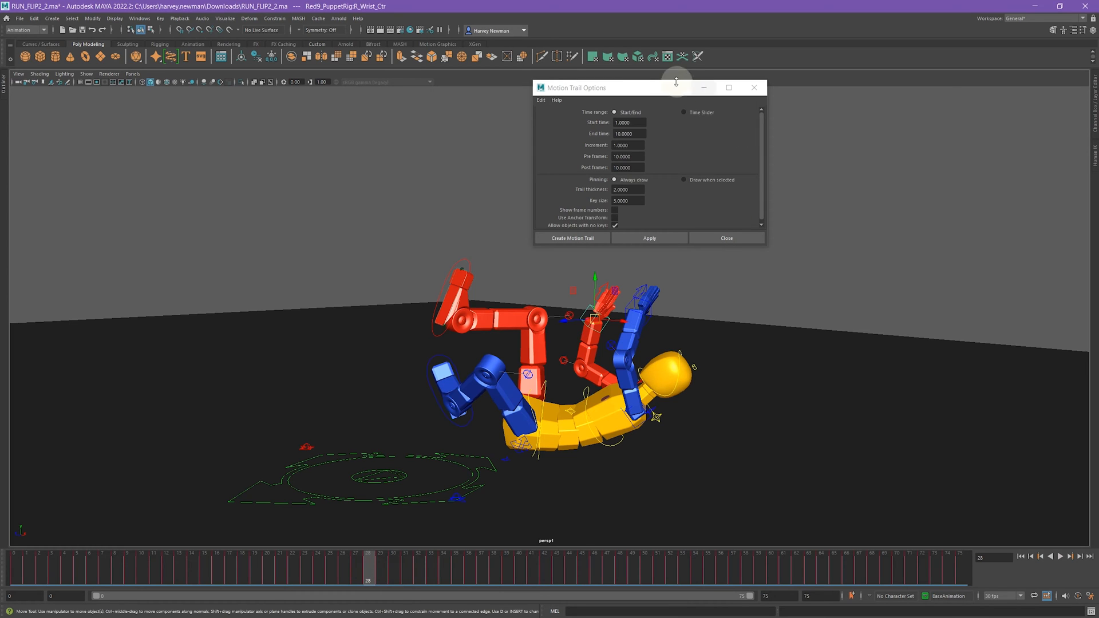
{"action": "left_click", "coordinate": [683, 113]}
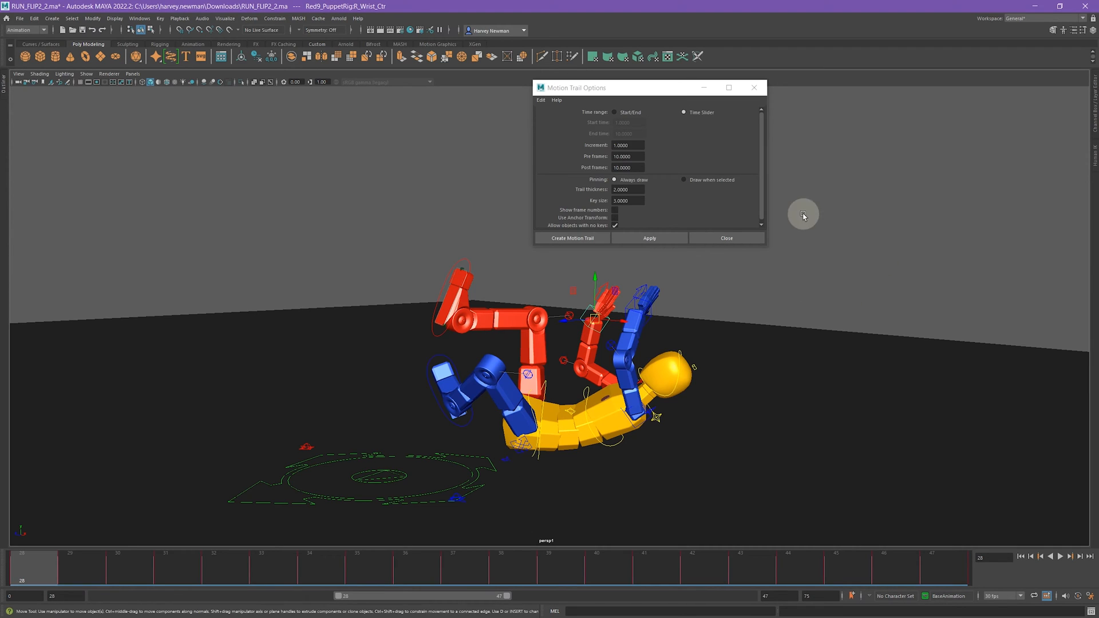
{"action": "left_click", "coordinate": [627, 145]}
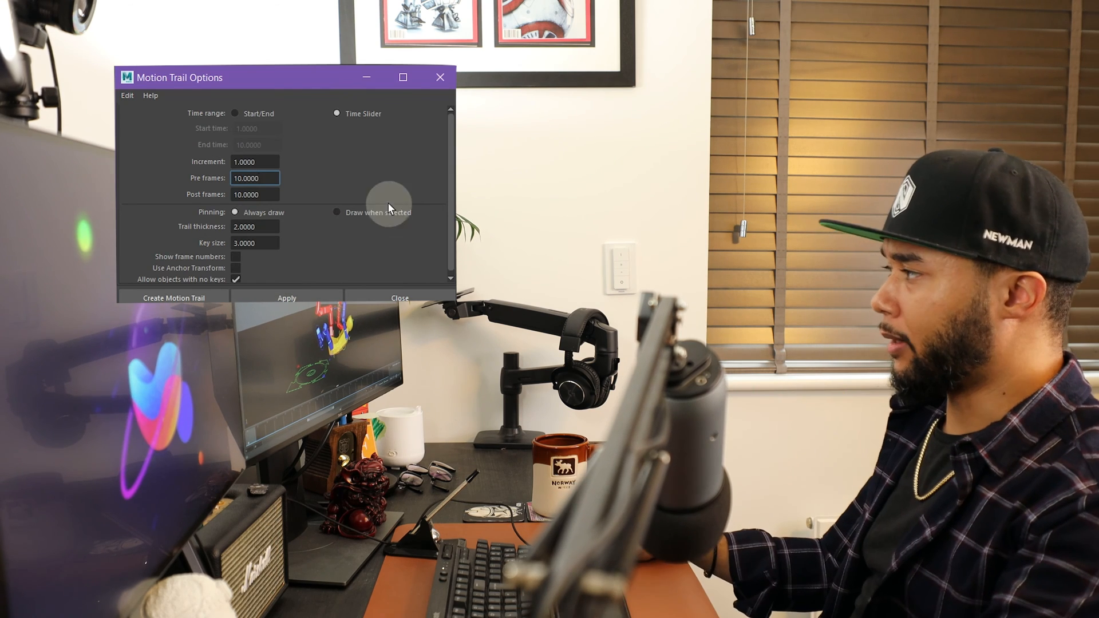
{"action": "mouse_move", "coordinate": [293, 178]}
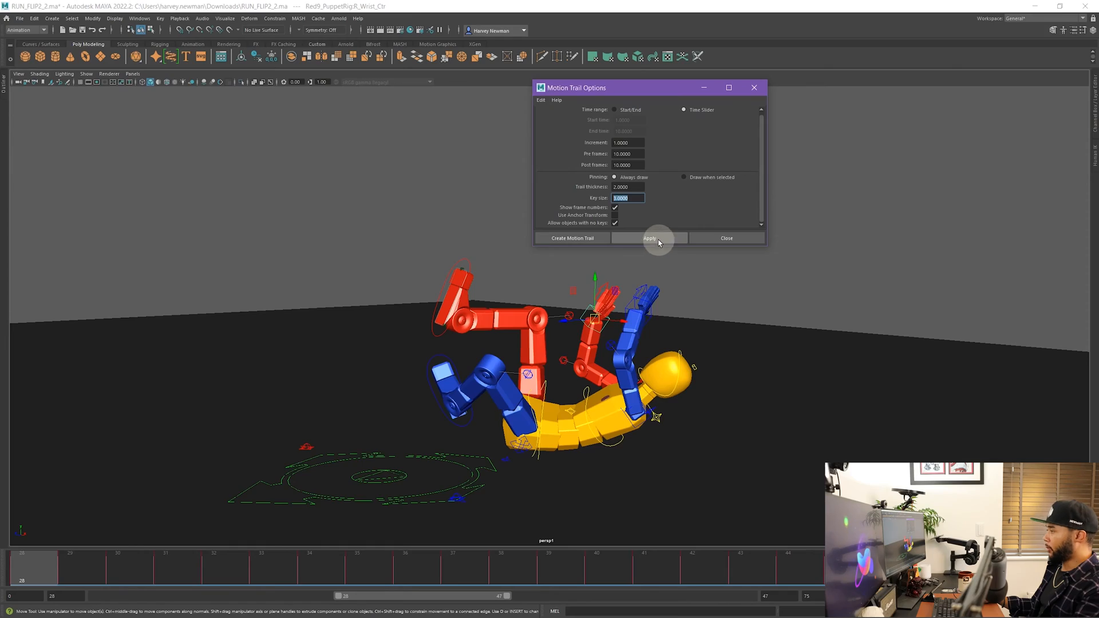
Apply to create the wrist trail, scrub the flip and select trail keys around frame 34
{"action": "left_click", "coordinate": [649, 238]}
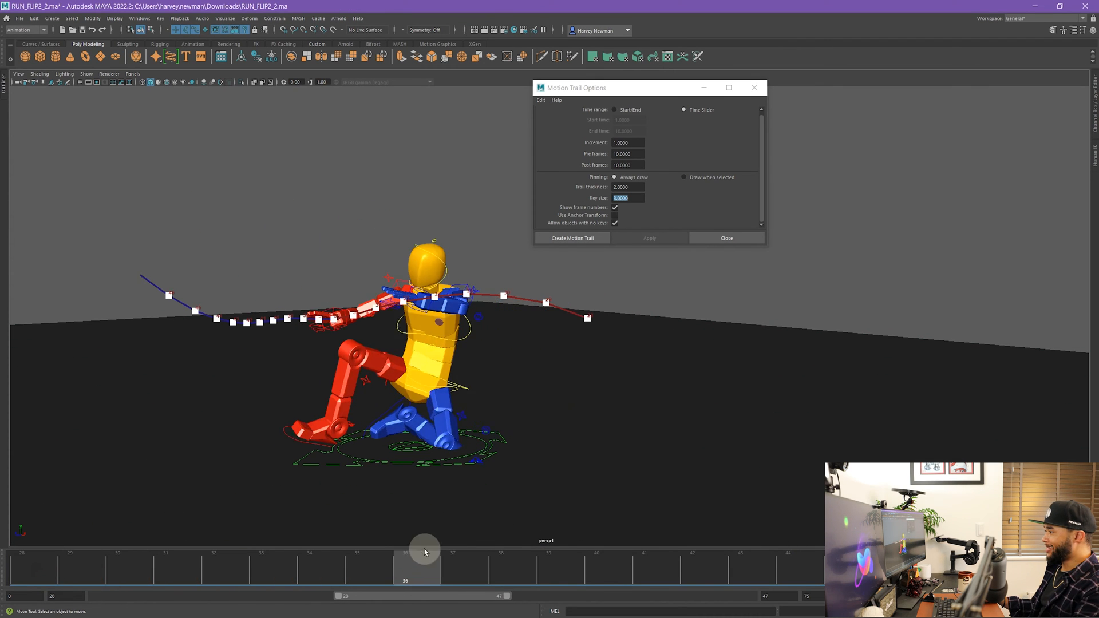
{"action": "left_click_drag", "start_coordinate": [423, 565], "coordinate": [725, 565]}
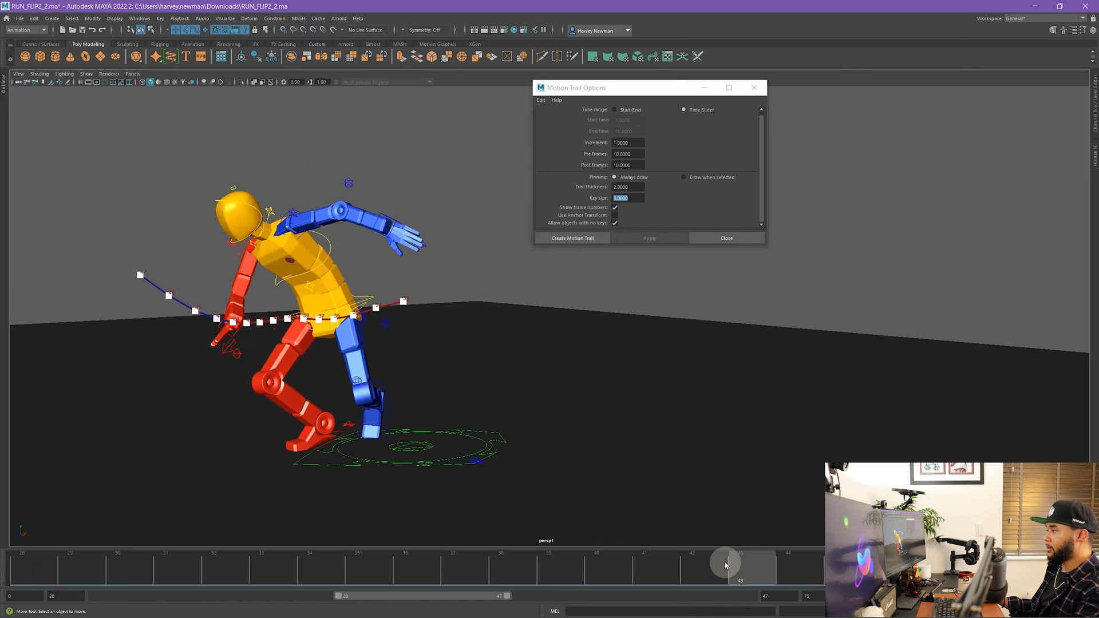
{"action": "left_click", "coordinate": [356, 566]}
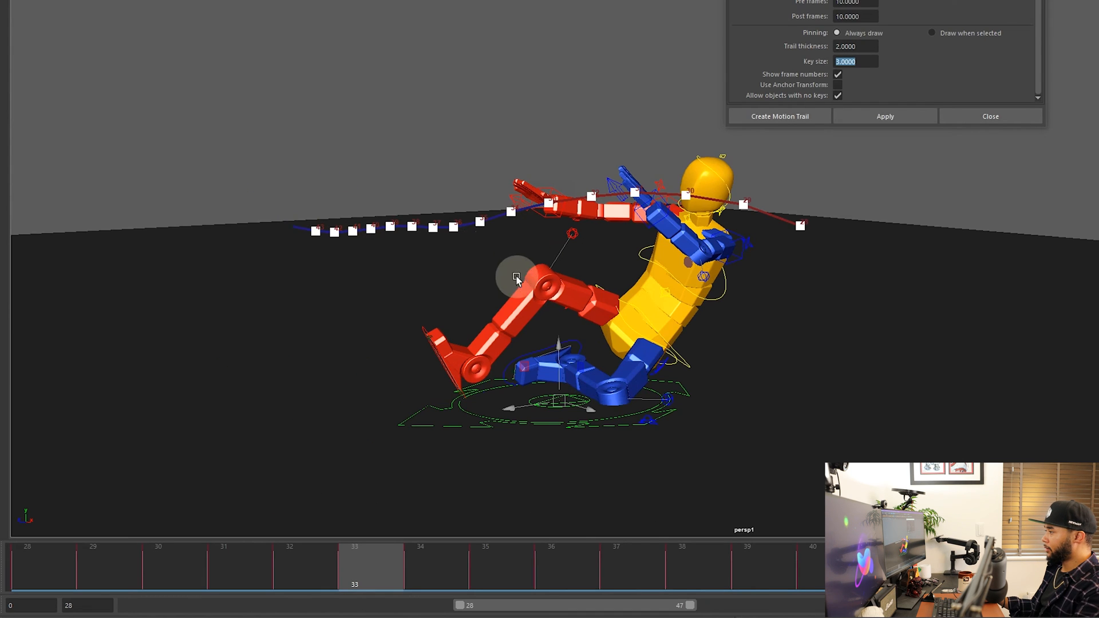
{"action": "mouse_move", "coordinate": [484, 237]}
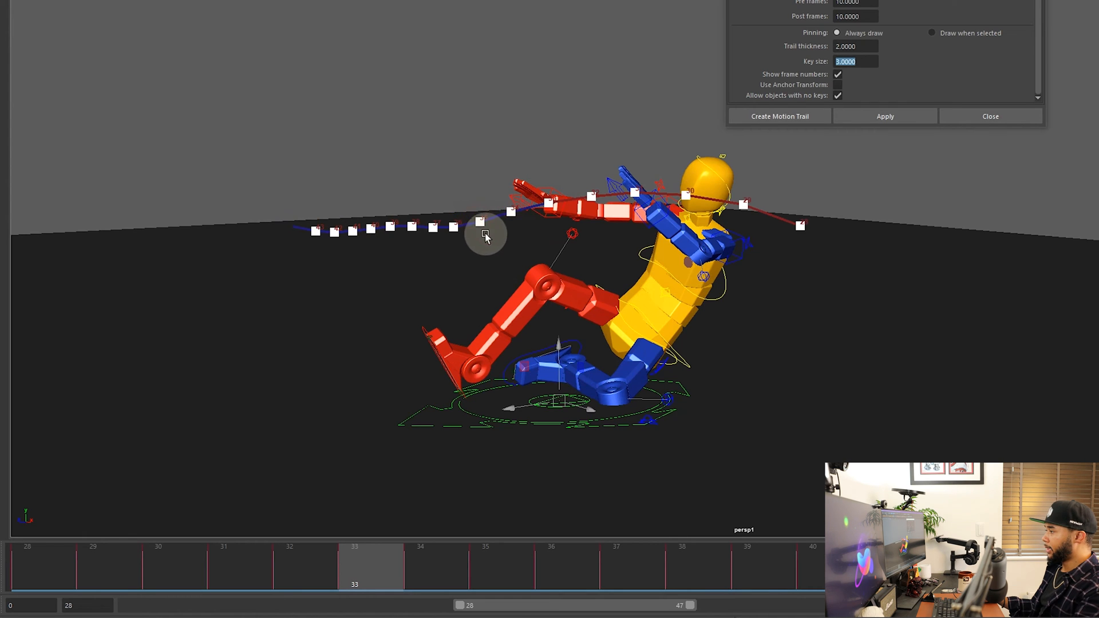
{"action": "left_click", "coordinate": [482, 222]}
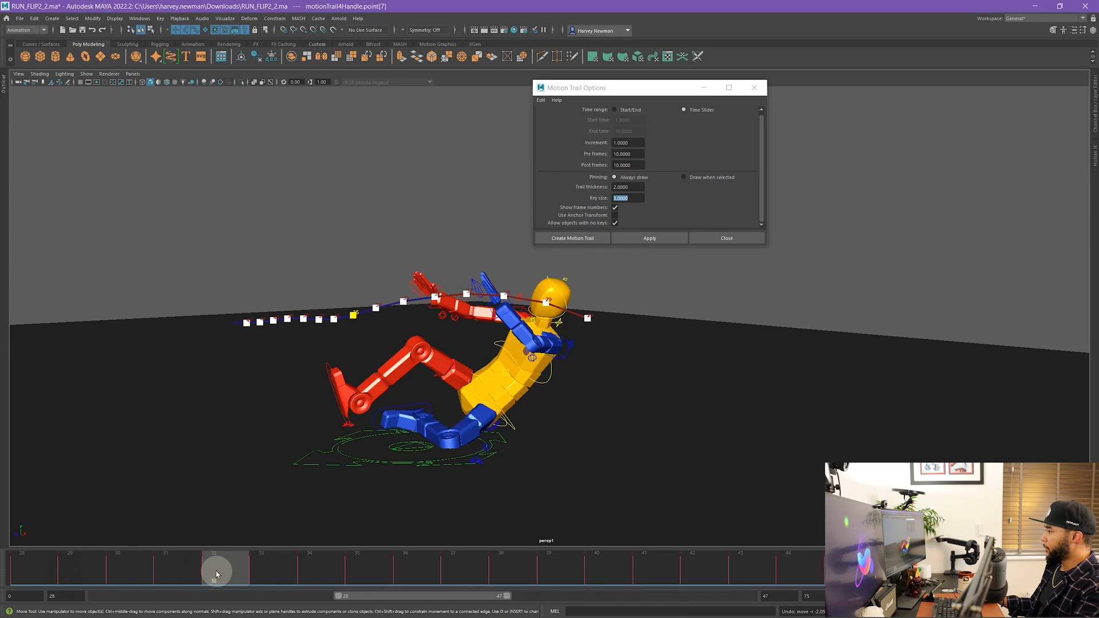
{"action": "left_click_drag", "start_coordinate": [214, 568], "coordinate": [292, 567]}
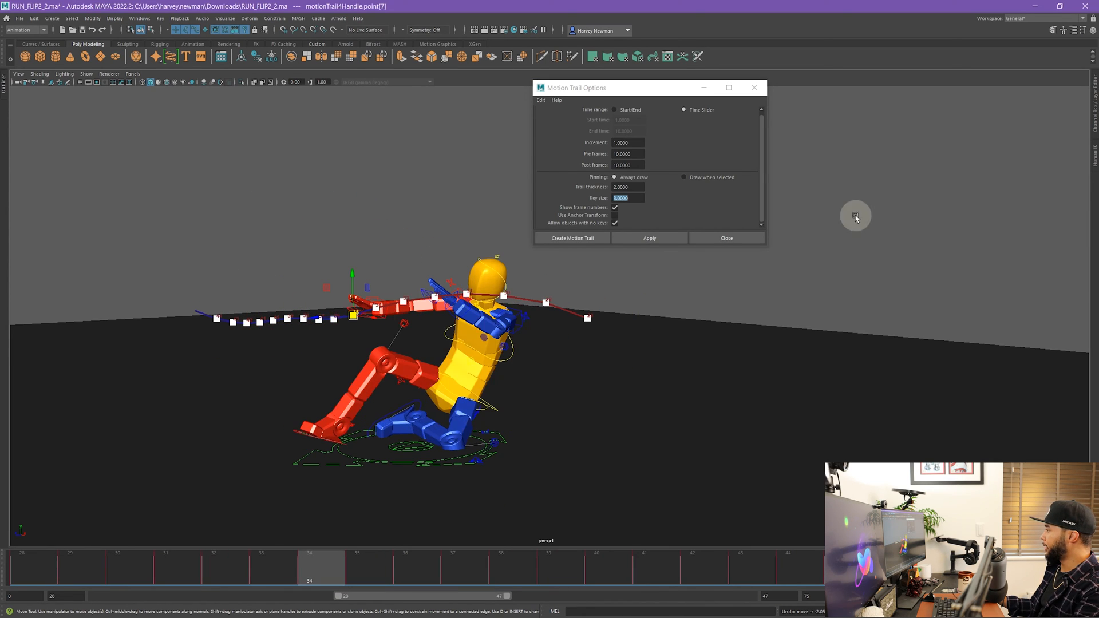
{"action": "left_click", "coordinate": [725, 238]}
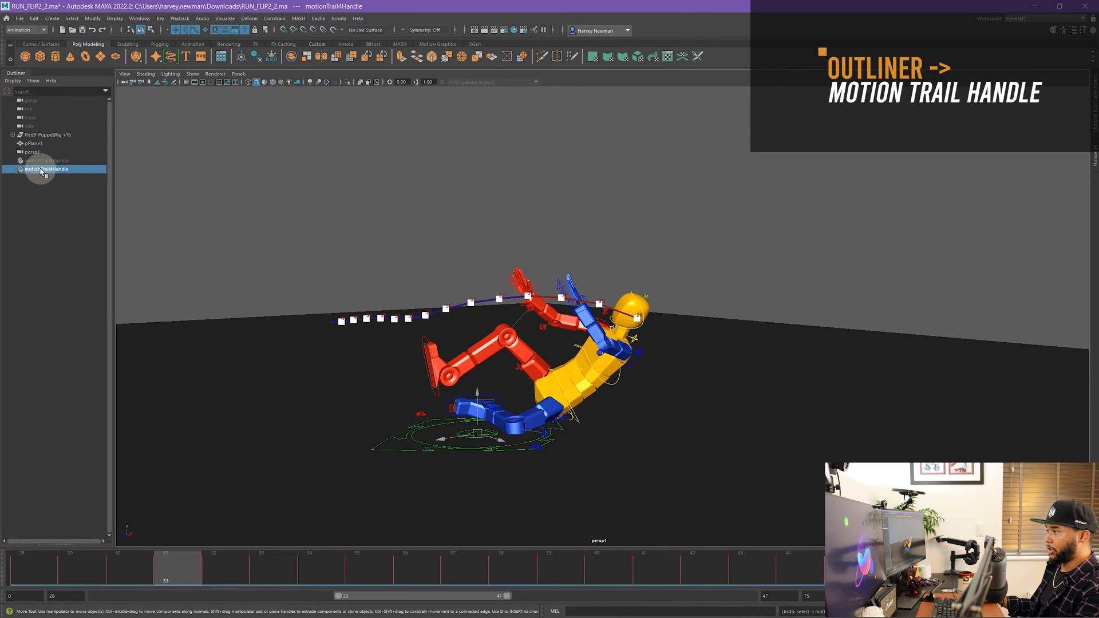
{"action": "mouse_move", "coordinate": [55, 193]}
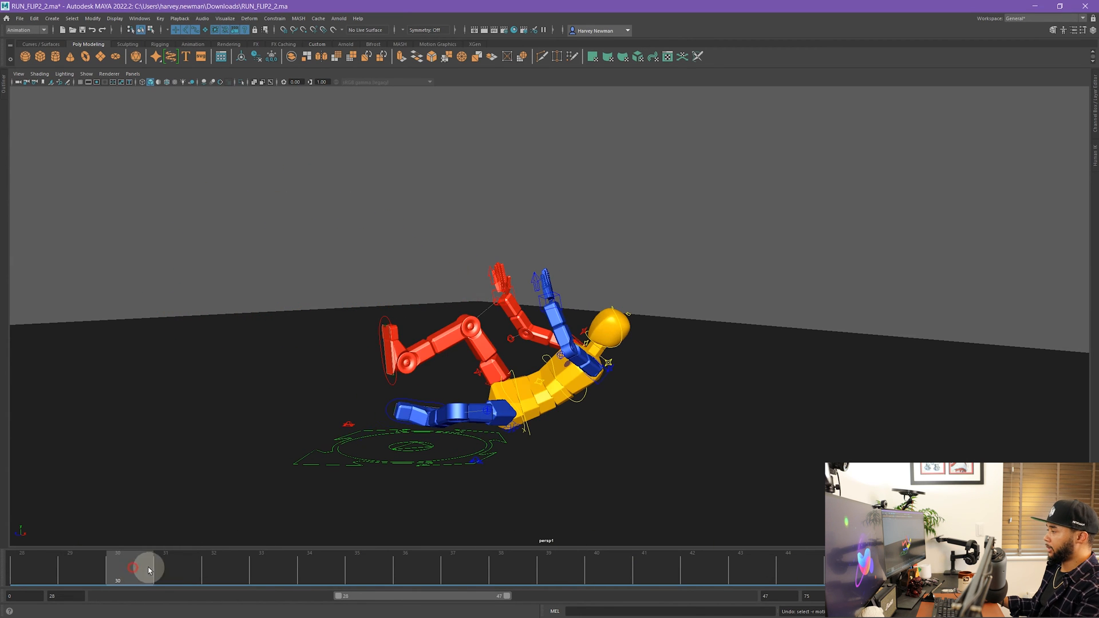
Scrub the flip to confirm the deleted wrist trail is gone from the scene
{"action": "left_click_drag", "start_coordinate": [135, 567], "coordinate": [370, 567]}
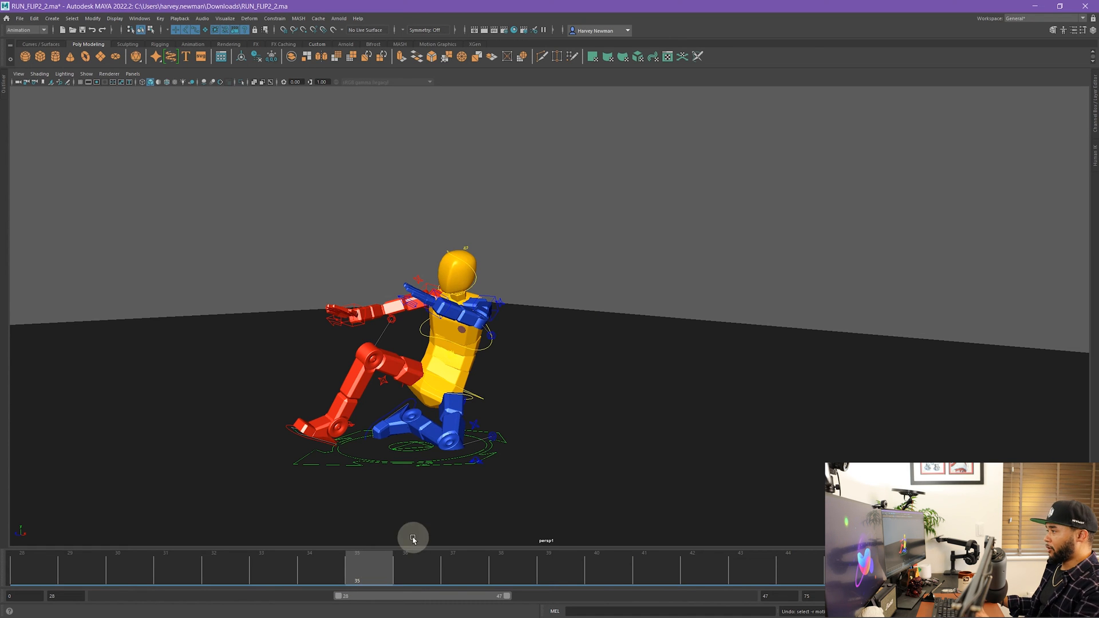
{"action": "mouse_move", "coordinate": [149, 204]}
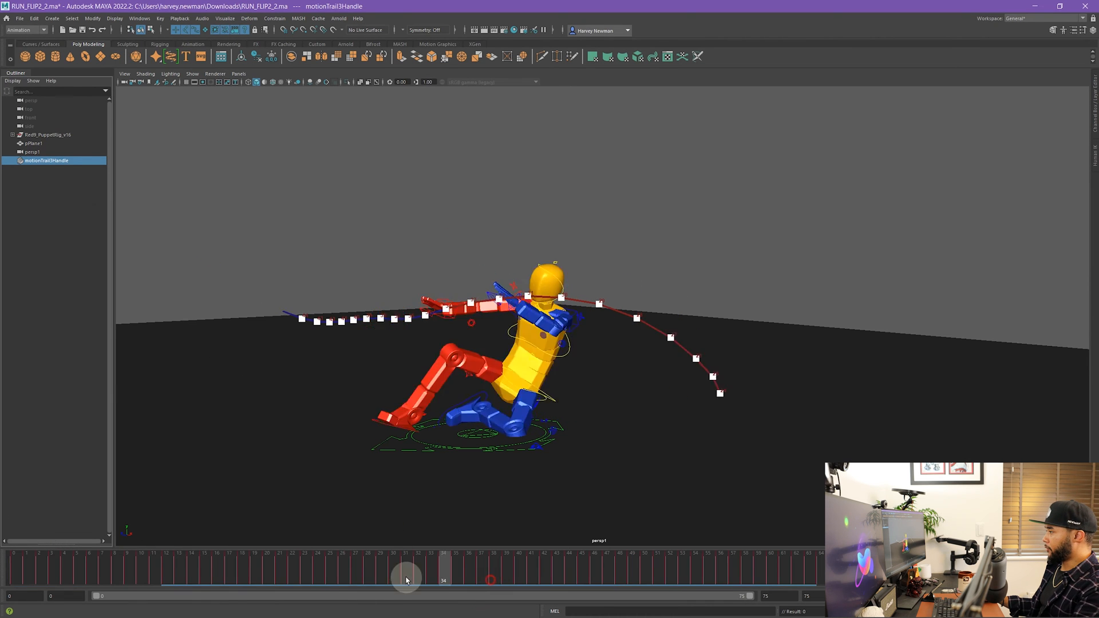
Scrub the rebuilt full-range trail from the start up to frame 42 to inspect the arc
{"action": "left_click_drag", "start_coordinate": [407, 579], "coordinate": [707, 579]}
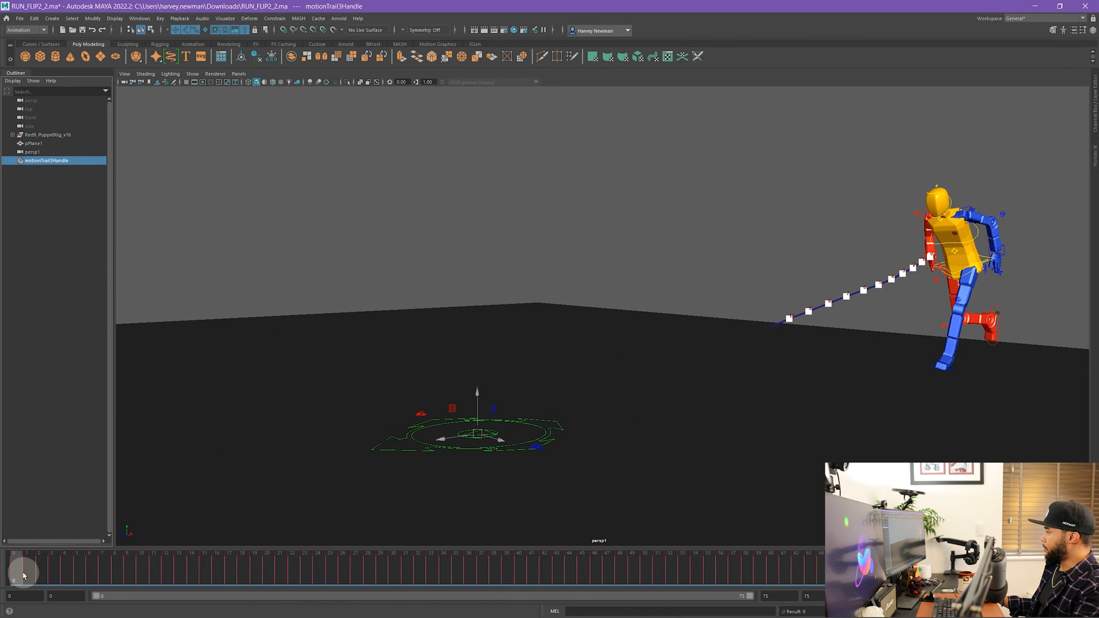
{"action": "left_click_drag", "start_coordinate": [13, 568], "coordinate": [542, 568]}
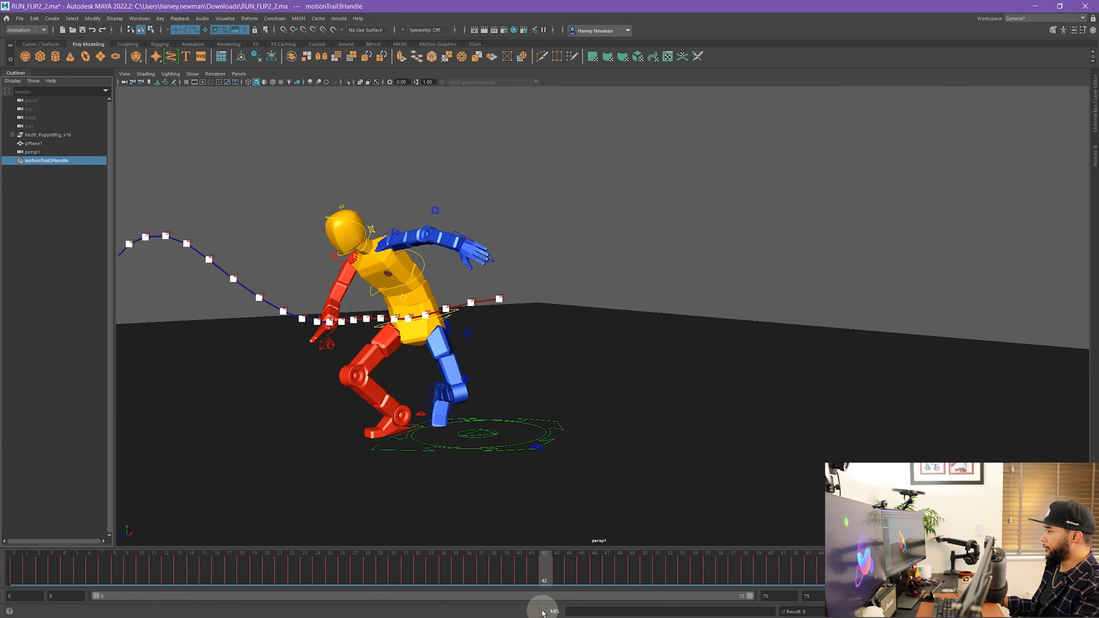
{"action": "left_click_drag", "start_coordinate": [543, 568], "coordinate": [419, 568]}
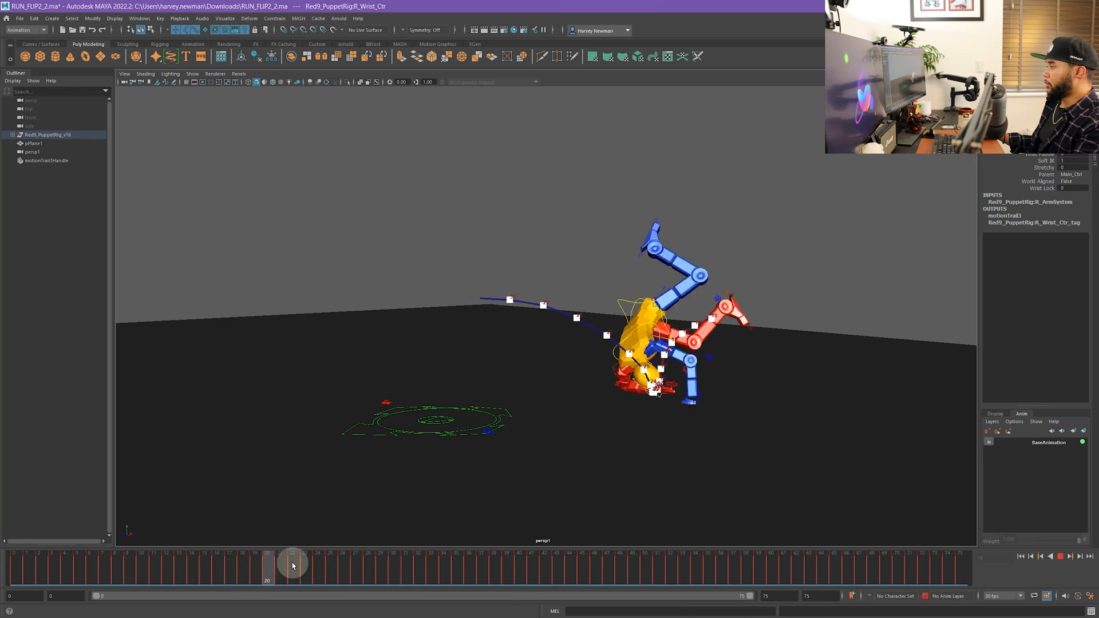
Create an animation layer from the wrist control and scrub the flip with the trail showing
{"action": "left_click_drag", "start_coordinate": [292, 565], "coordinate": [569, 566]}
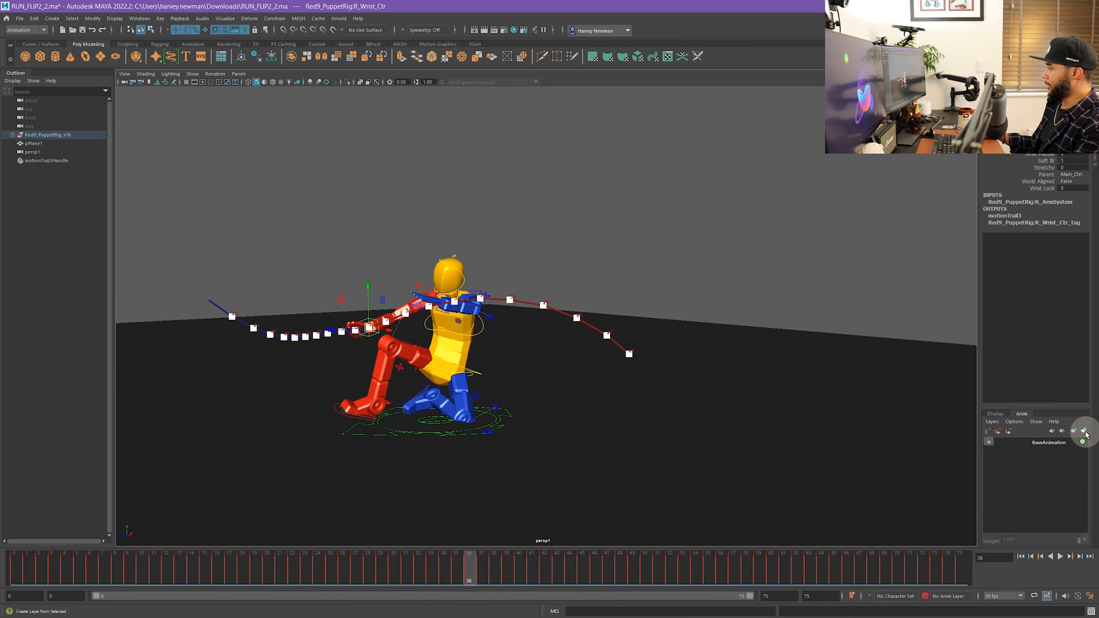
{"action": "left_click", "coordinate": [1079, 429]}
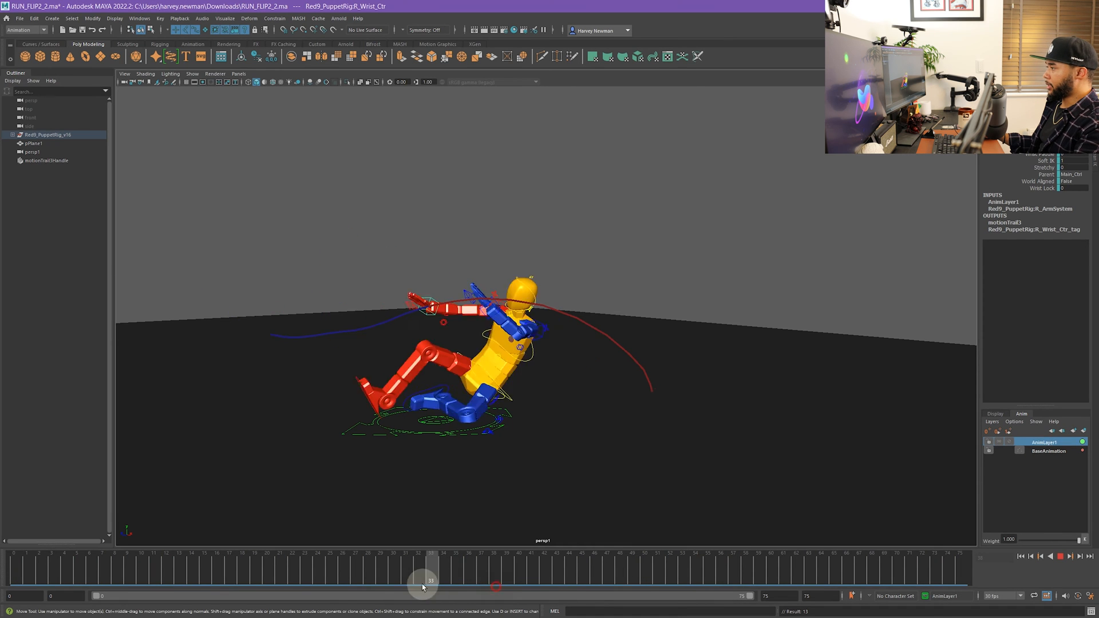
{"action": "left_click_drag", "start_coordinate": [429, 580], "coordinate": [344, 558]}
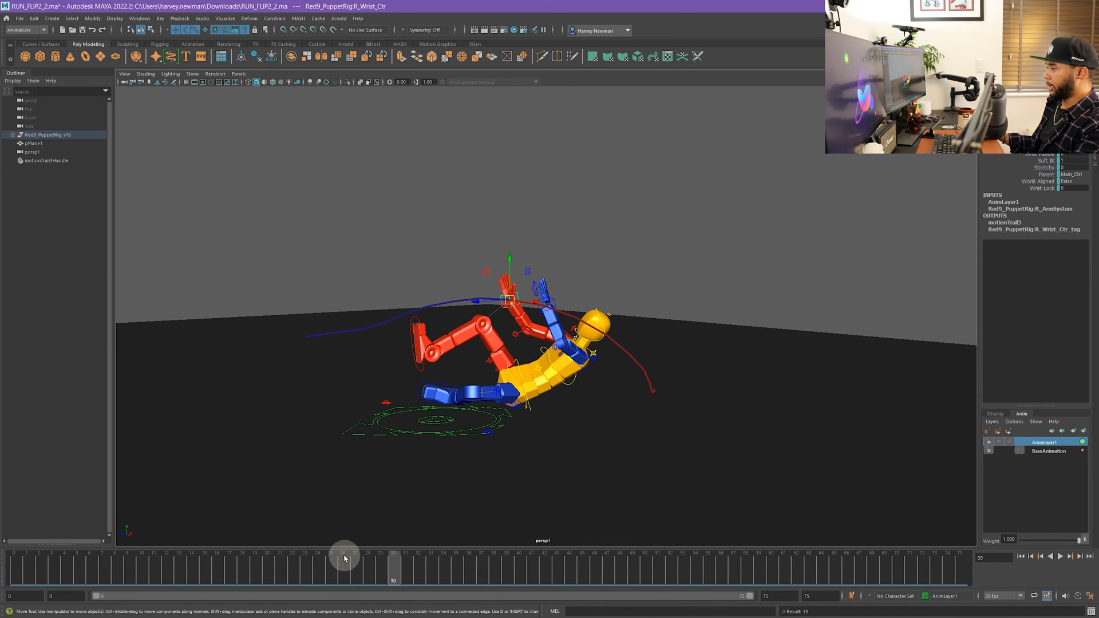
{"action": "left_click_drag", "start_coordinate": [343, 557], "coordinate": [455, 554]}
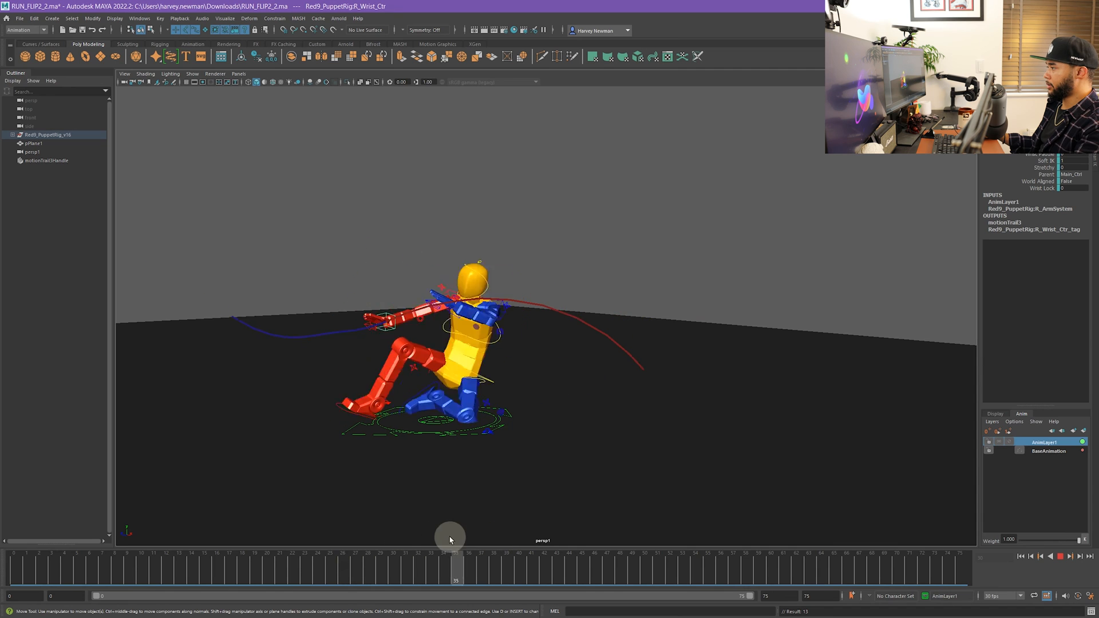
{"action": "left_click_drag", "start_coordinate": [456, 571], "coordinate": [244, 577]}
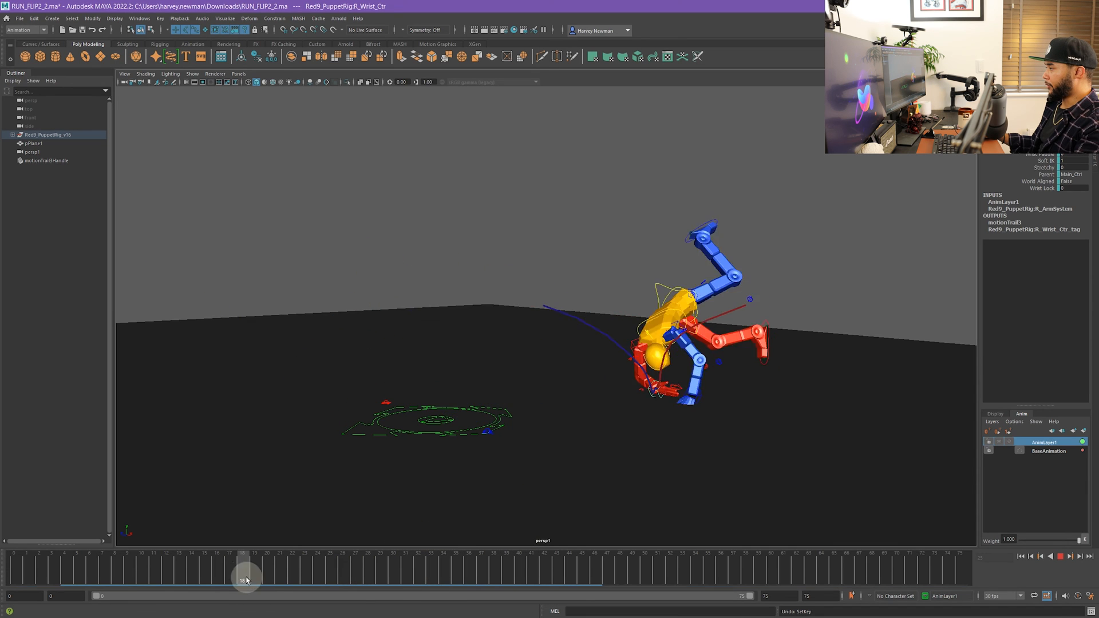
{"action": "left_click_drag", "start_coordinate": [247, 575], "coordinate": [494, 564]}
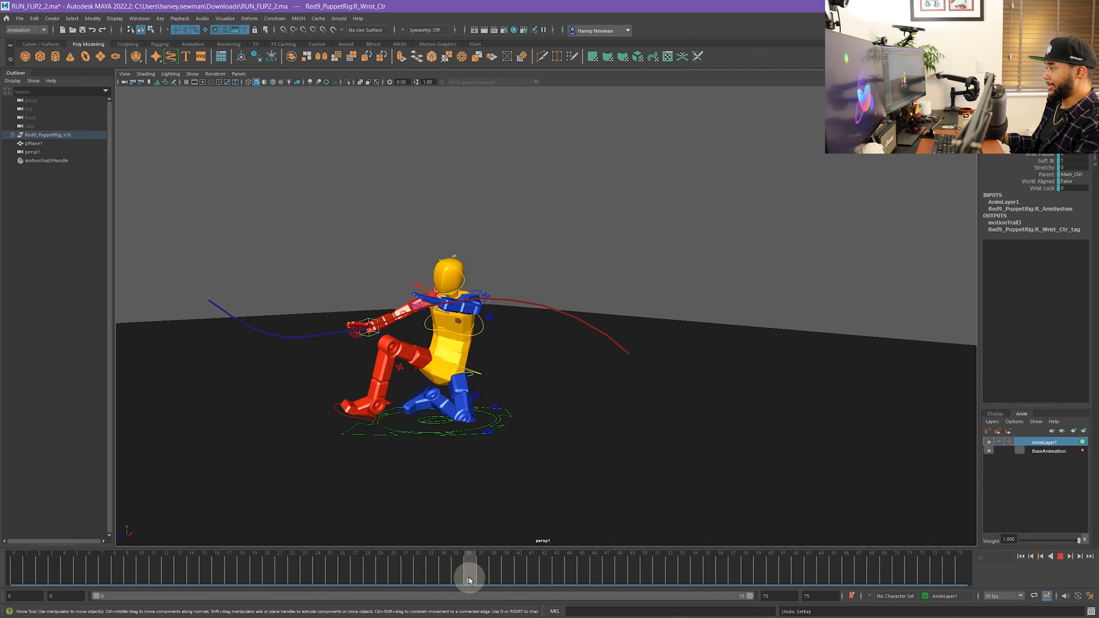
Step between the reach, swing-down and frame-45 running poses to study the trail keys
{"action": "left_click_drag", "start_coordinate": [469, 576], "coordinate": [419, 576]}
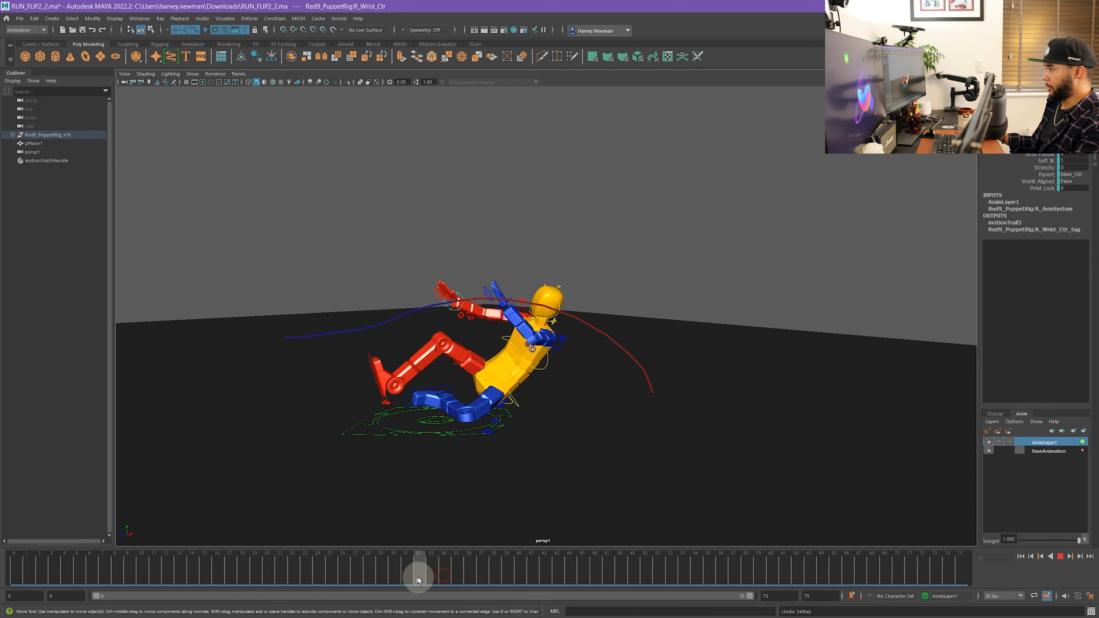
{"action": "left_click_drag", "start_coordinate": [417, 576], "coordinate": [447, 575]}
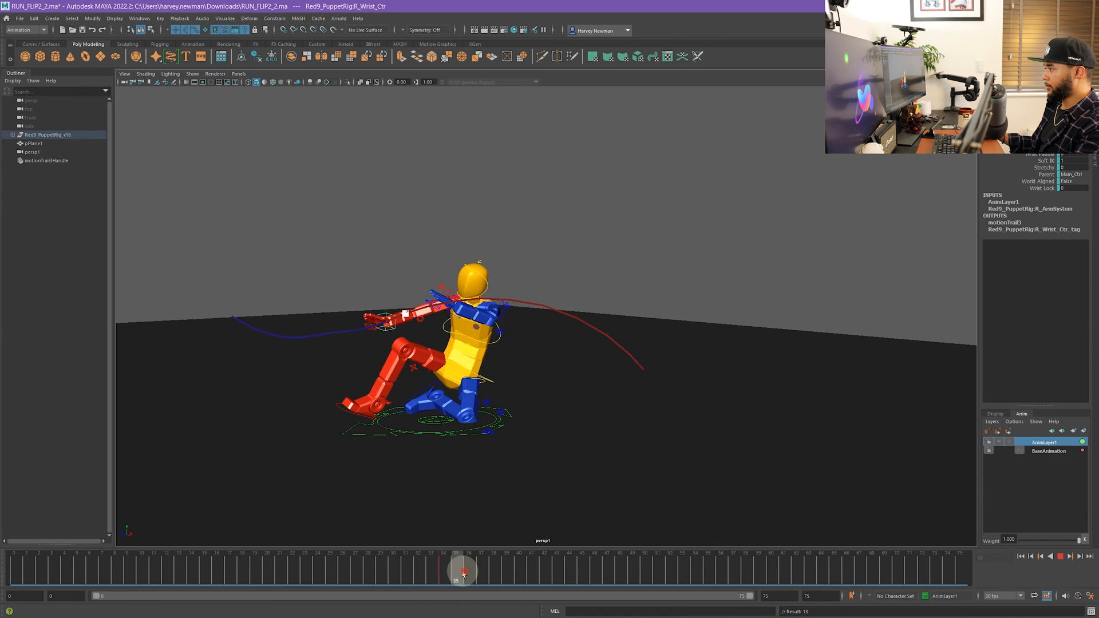
{"action": "left_click_drag", "start_coordinate": [461, 569], "coordinate": [513, 569]}
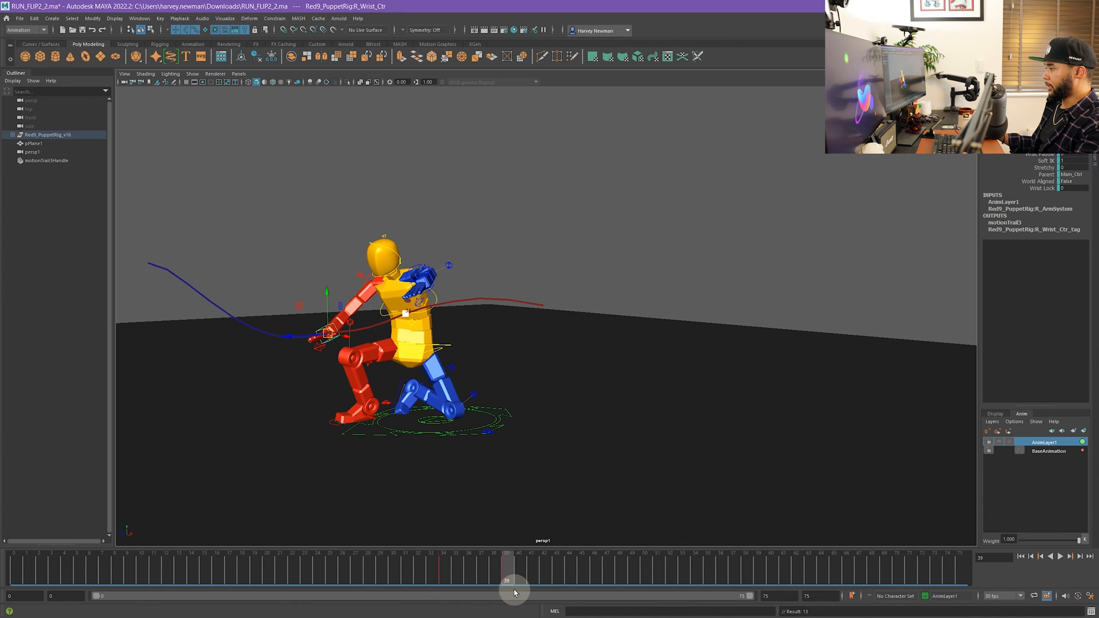
{"action": "left_click_drag", "start_coordinate": [514, 581], "coordinate": [575, 580]}
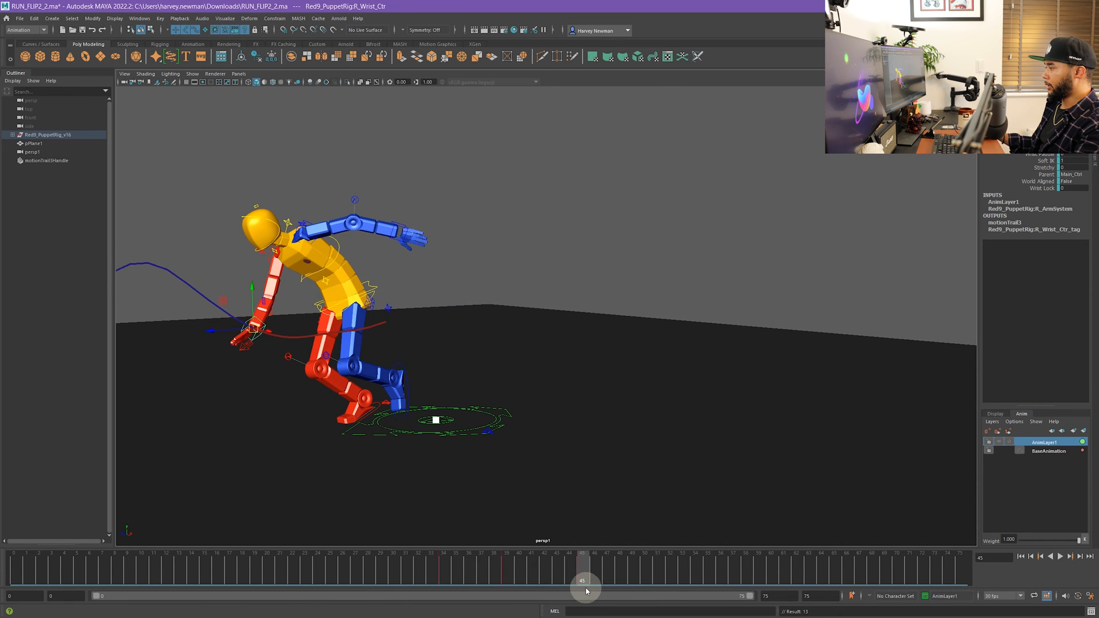
{"action": "left_click_drag", "start_coordinate": [581, 580], "coordinate": [494, 580]}
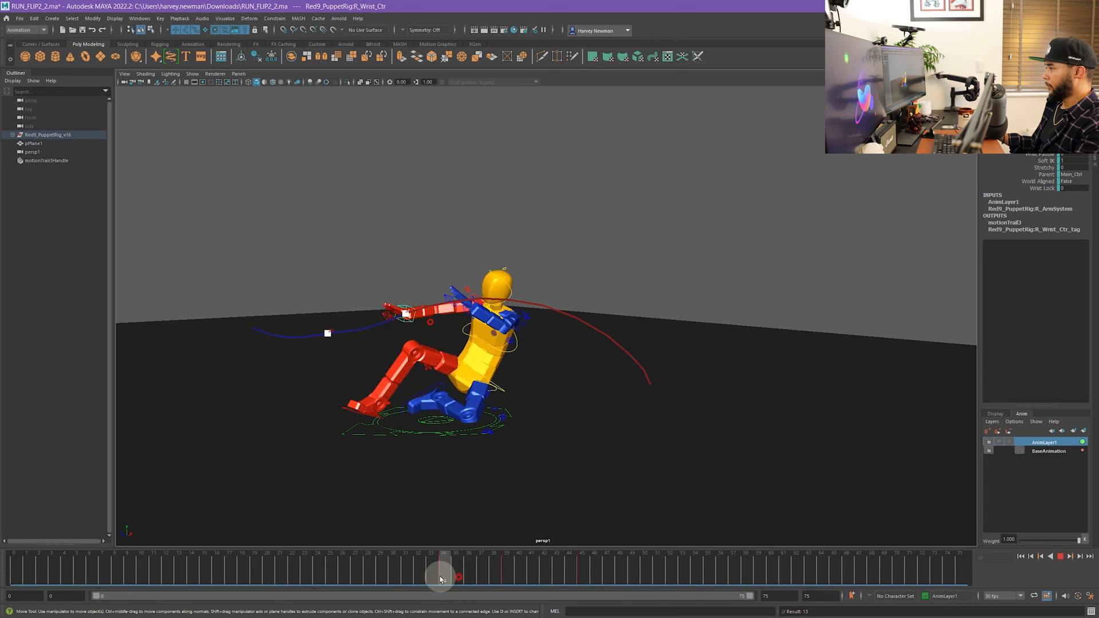
{"action": "left_click_drag", "start_coordinate": [440, 565], "coordinate": [454, 566]}
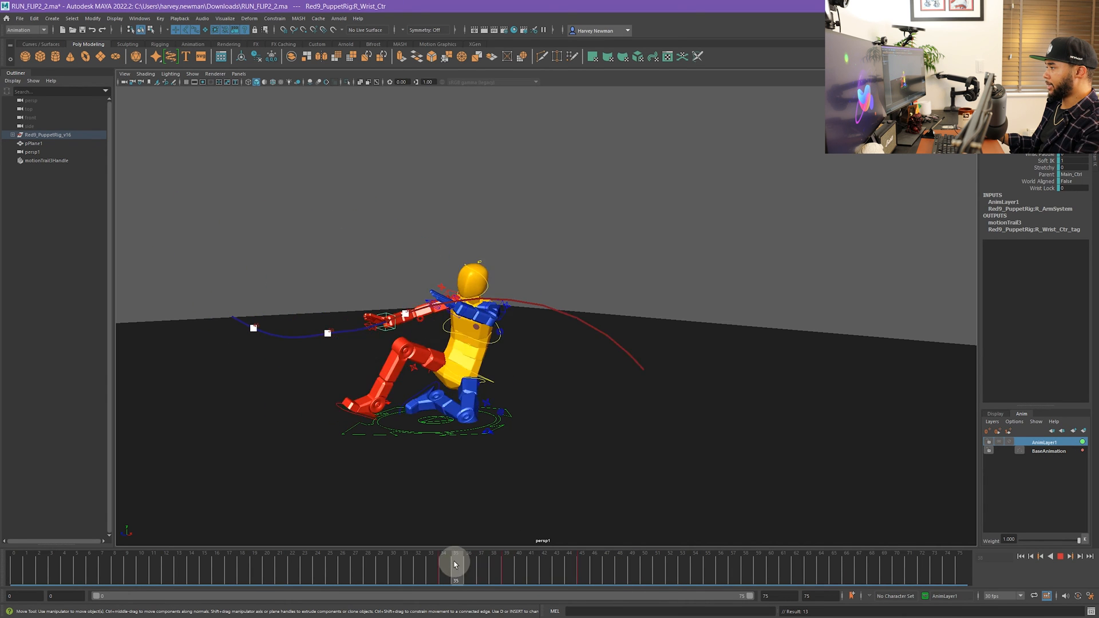
{"action": "left_click_drag", "start_coordinate": [455, 565], "coordinate": [510, 565]}
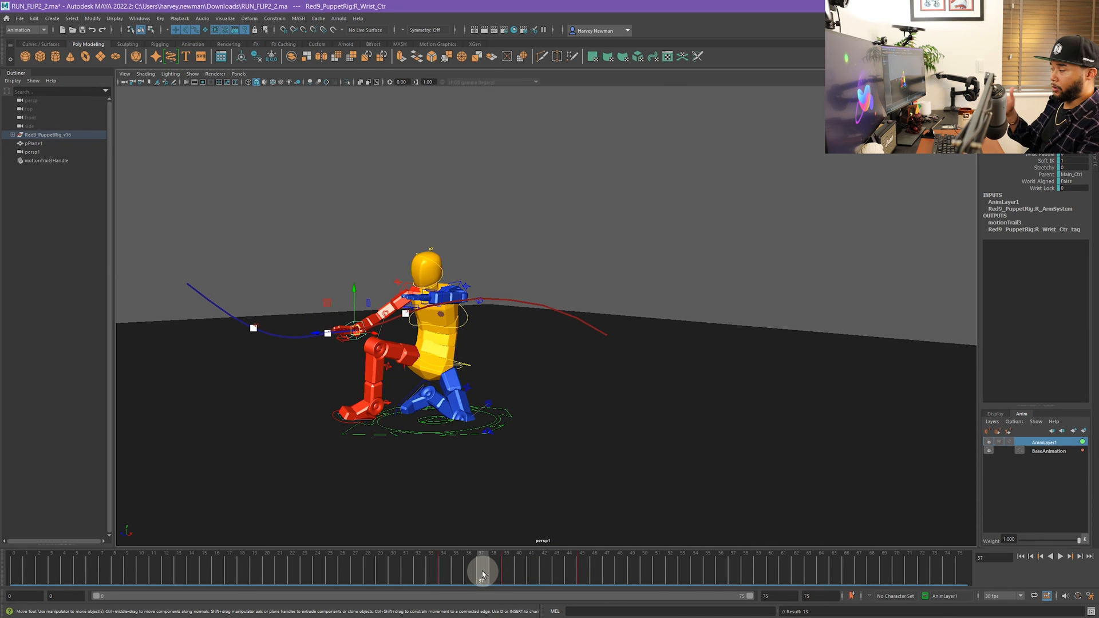
{"action": "left_click_drag", "start_coordinate": [482, 568], "coordinate": [535, 569]}
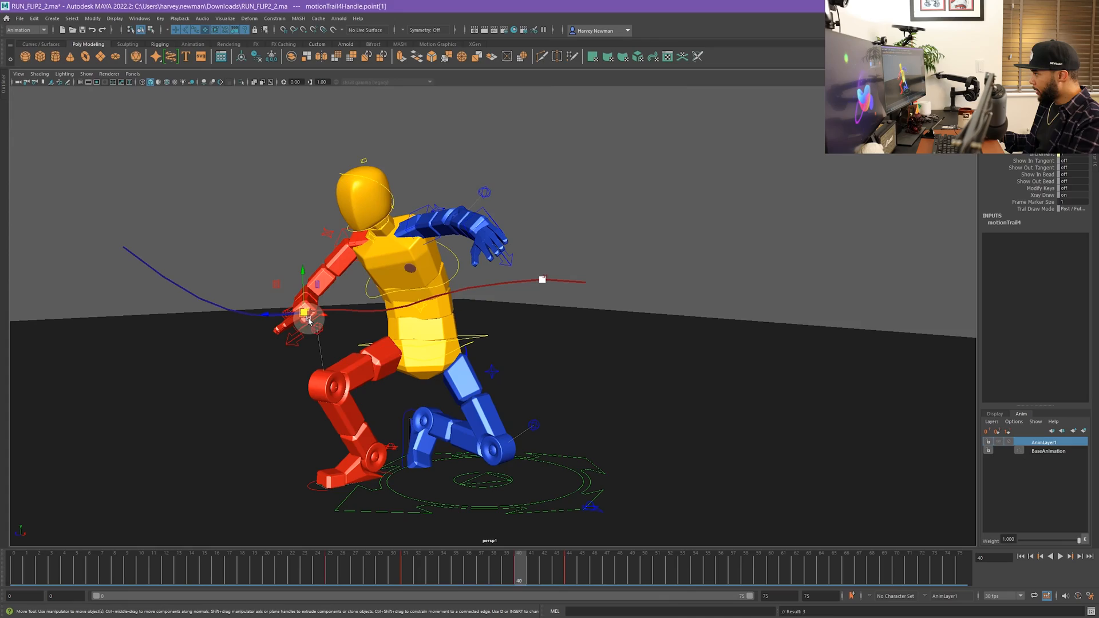
Drag the frame-40 wrist trail key downward and scrub the flip to check the lower arc
{"action": "left_click_drag", "start_coordinate": [307, 314], "coordinate": [307, 323]}
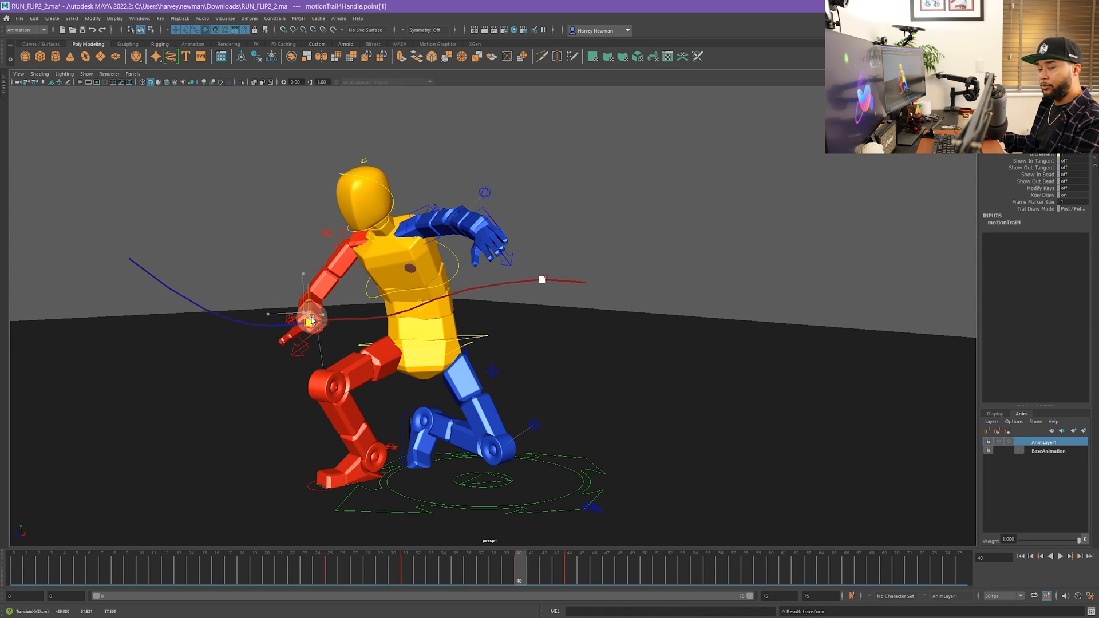
{"action": "left_click_drag", "start_coordinate": [310, 320], "coordinate": [314, 329]}
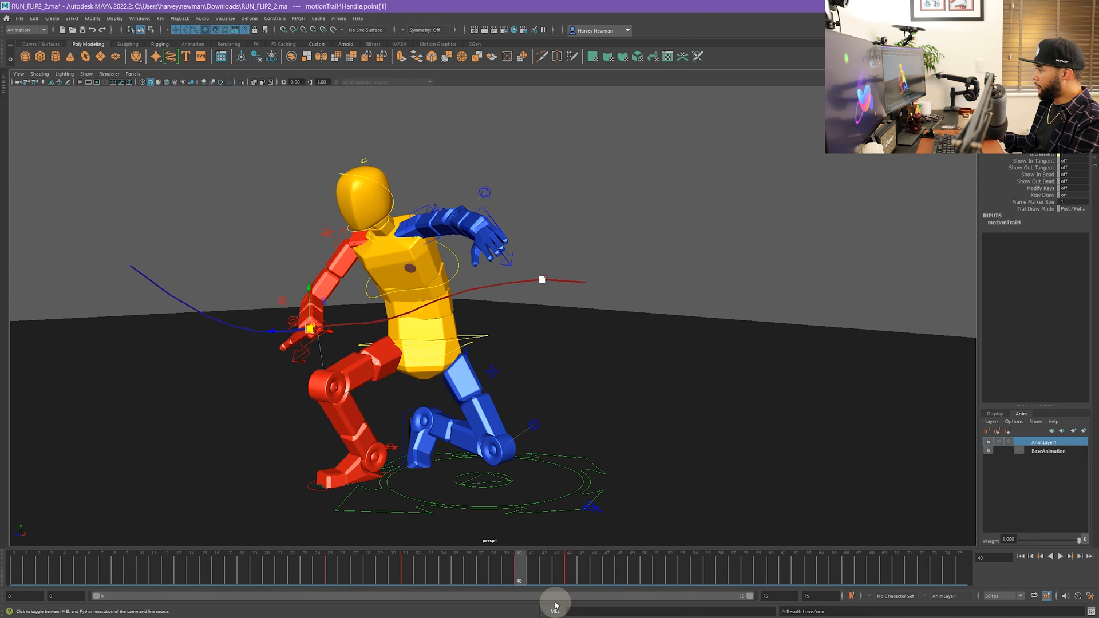
{"action": "left_click_drag", "start_coordinate": [554, 580], "coordinate": [631, 580]}
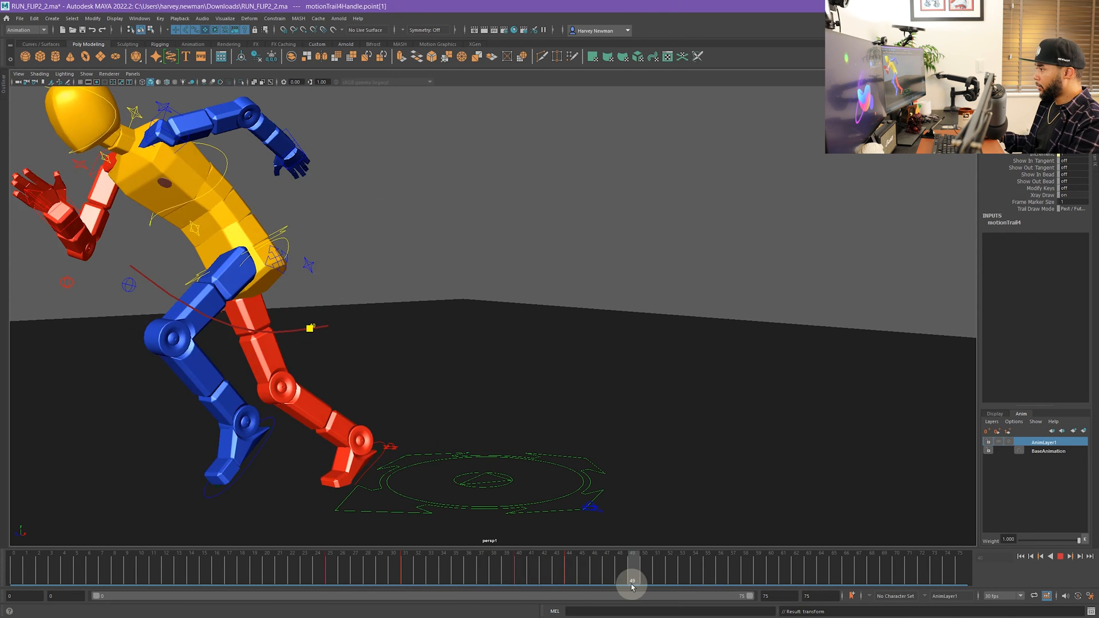
{"action": "left_click_drag", "start_coordinate": [631, 581], "coordinate": [549, 580]}
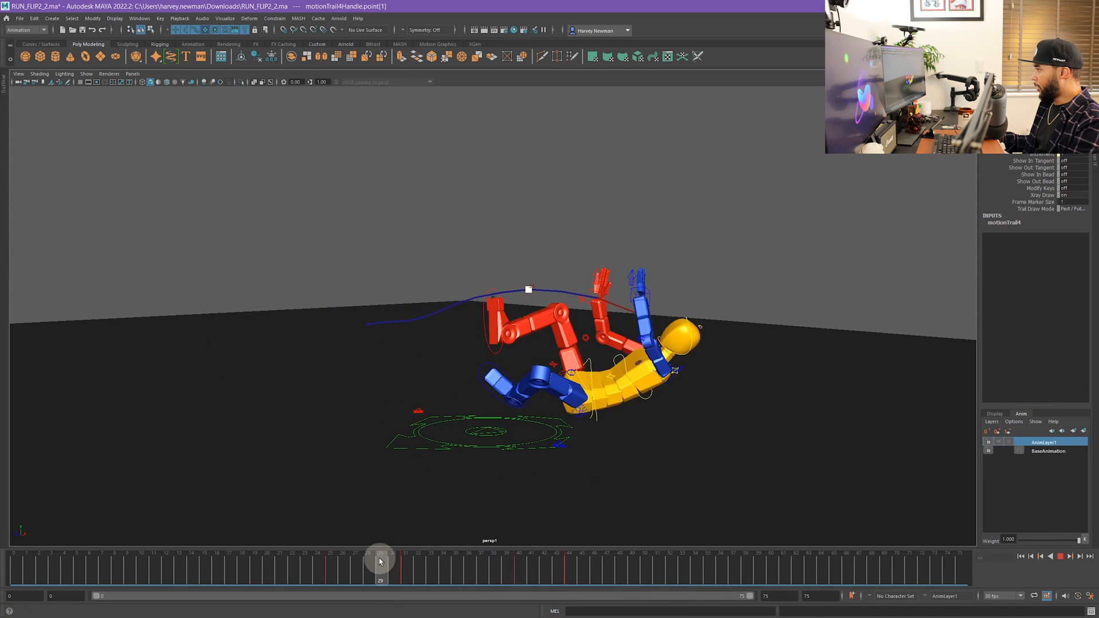
{"action": "left_click_drag", "start_coordinate": [379, 561], "coordinate": [430, 561]}
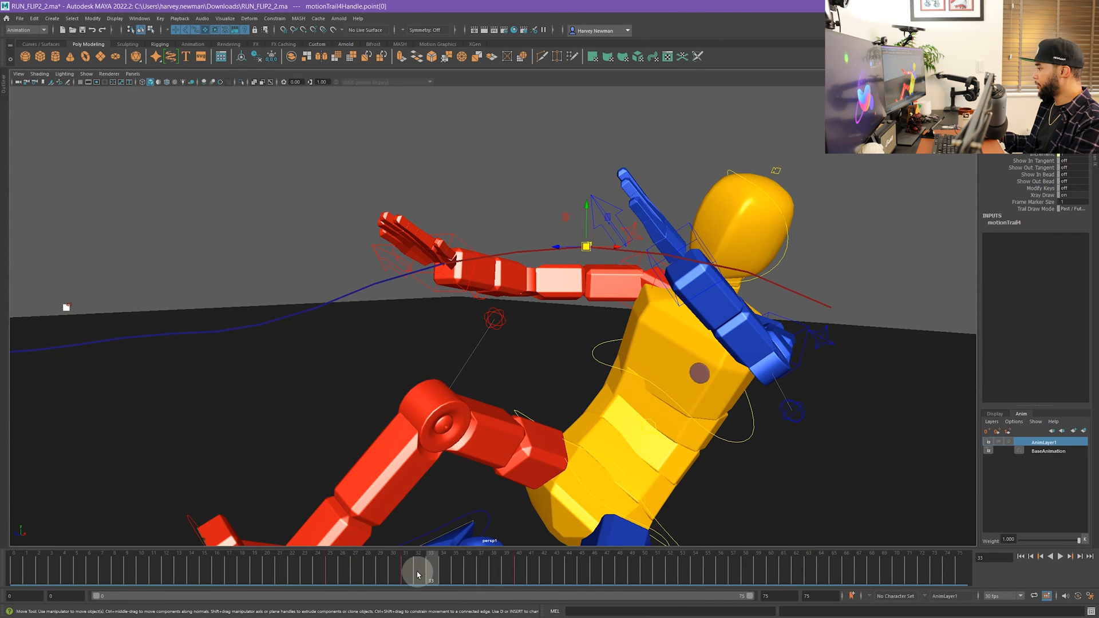
Raise the frame-31 wrist trail key and scrub to check the lifted arc
{"action": "left_click_drag", "start_coordinate": [416, 571], "coordinate": [407, 571]}
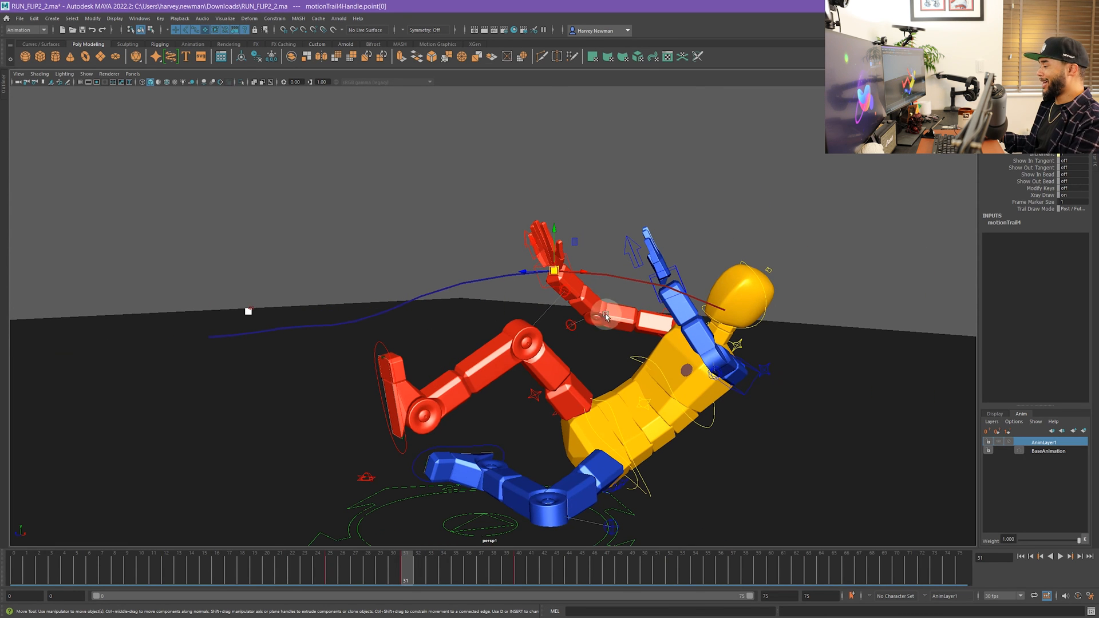
{"action": "left_click_drag", "start_coordinate": [575, 274], "coordinate": [553, 259]}
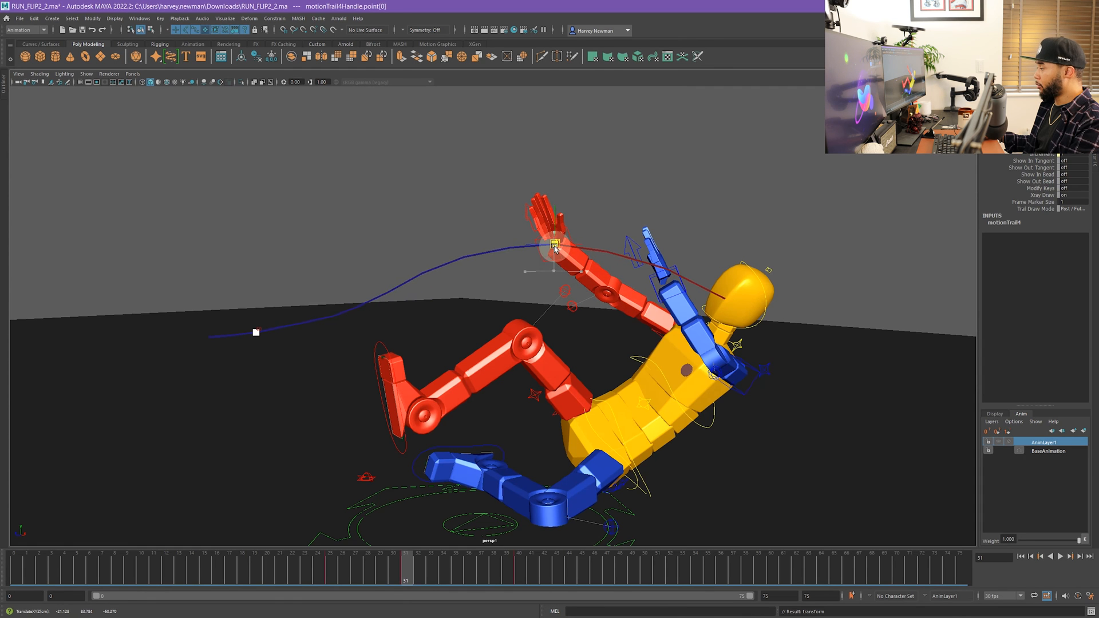
{"action": "left_click_drag", "start_coordinate": [405, 566], "coordinate": [379, 567]}
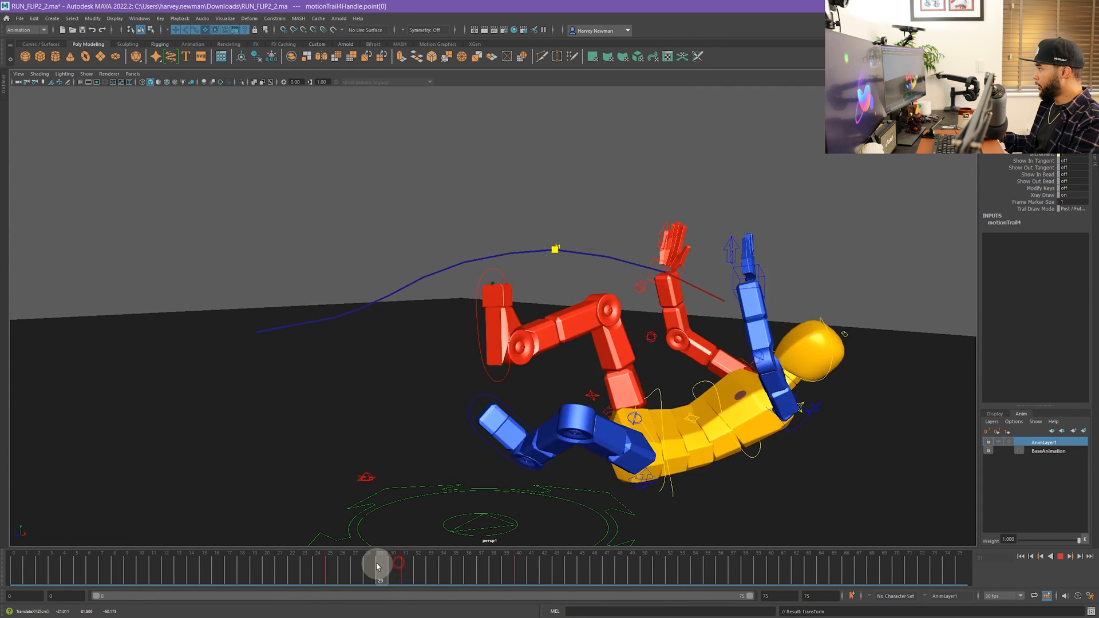
{"action": "left_click_drag", "start_coordinate": [379, 567], "coordinate": [494, 566]}
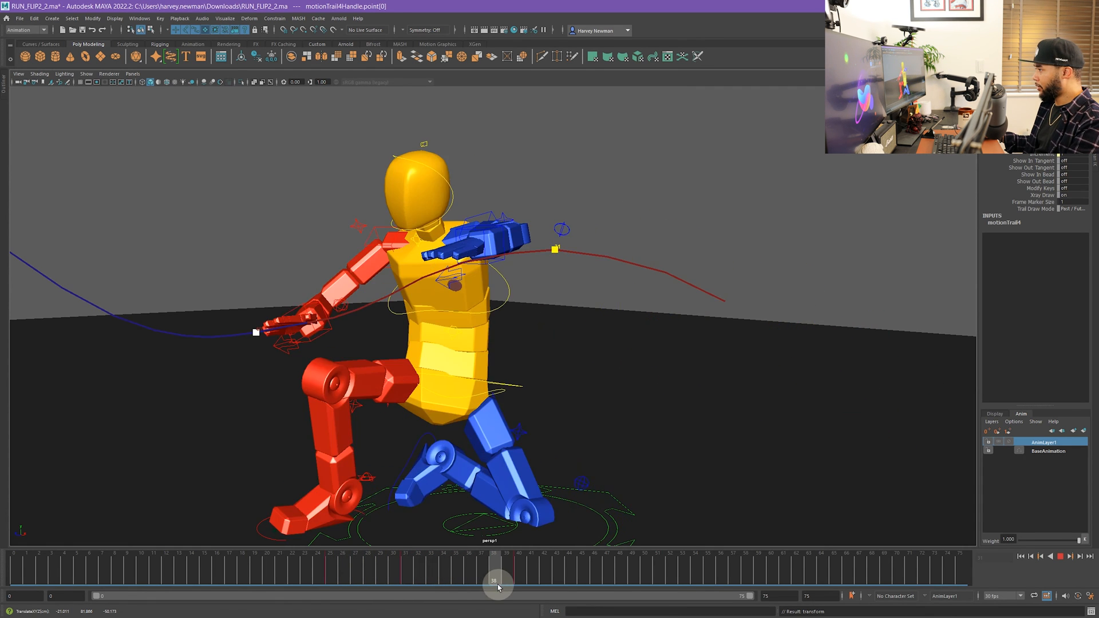
Lower the frame-40 wrist key further and scrub around frame 40 to review the reshaped swing
{"action": "left_click_drag", "start_coordinate": [494, 581], "coordinate": [518, 580]}
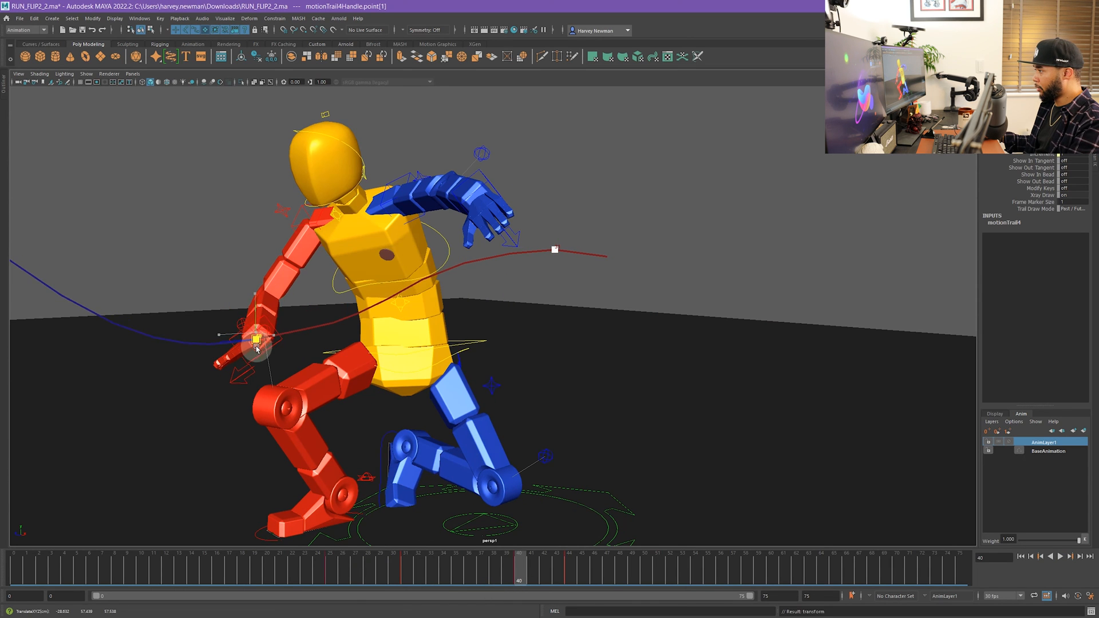
{"action": "left_click_drag", "start_coordinate": [255, 347], "coordinate": [254, 366]}
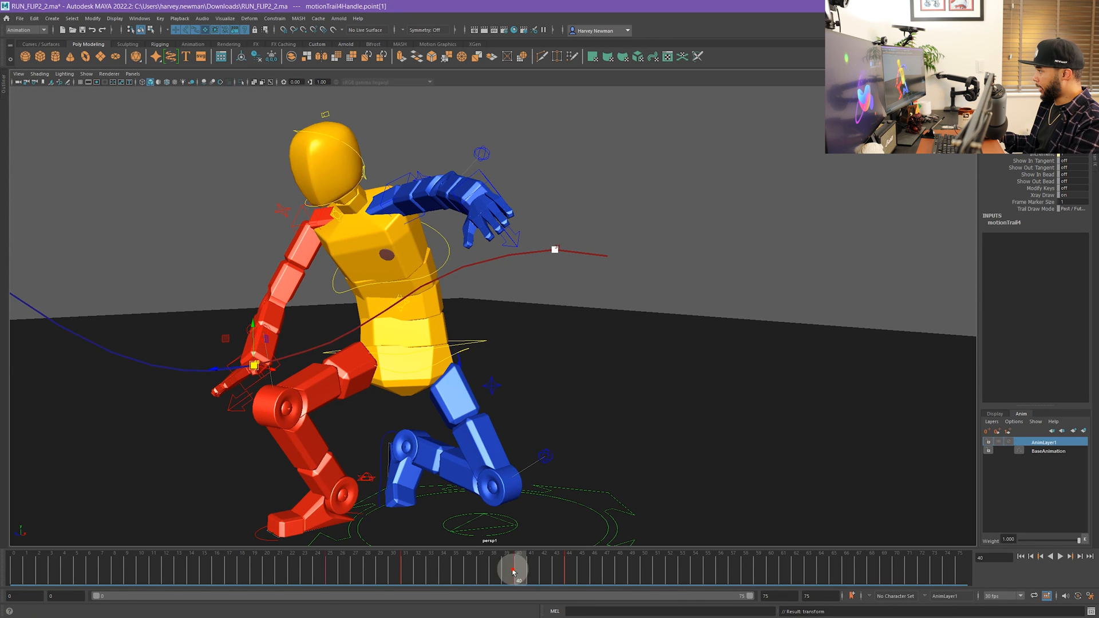
{"action": "left_click_drag", "start_coordinate": [511, 568], "coordinate": [454, 568]}
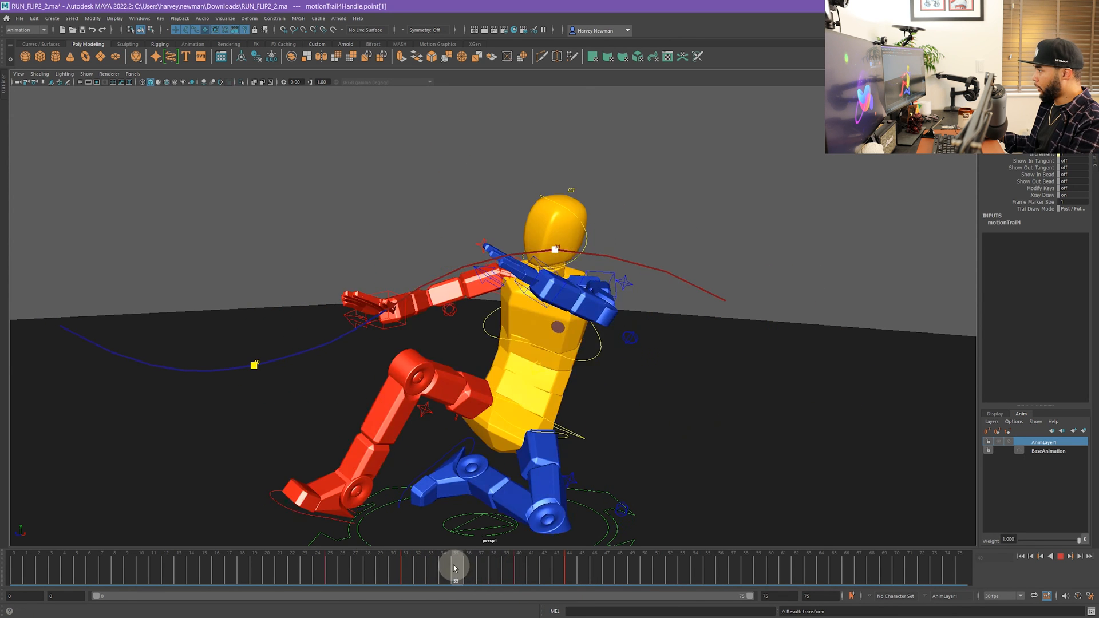
{"action": "left_click_drag", "start_coordinate": [455, 566], "coordinate": [504, 581]}
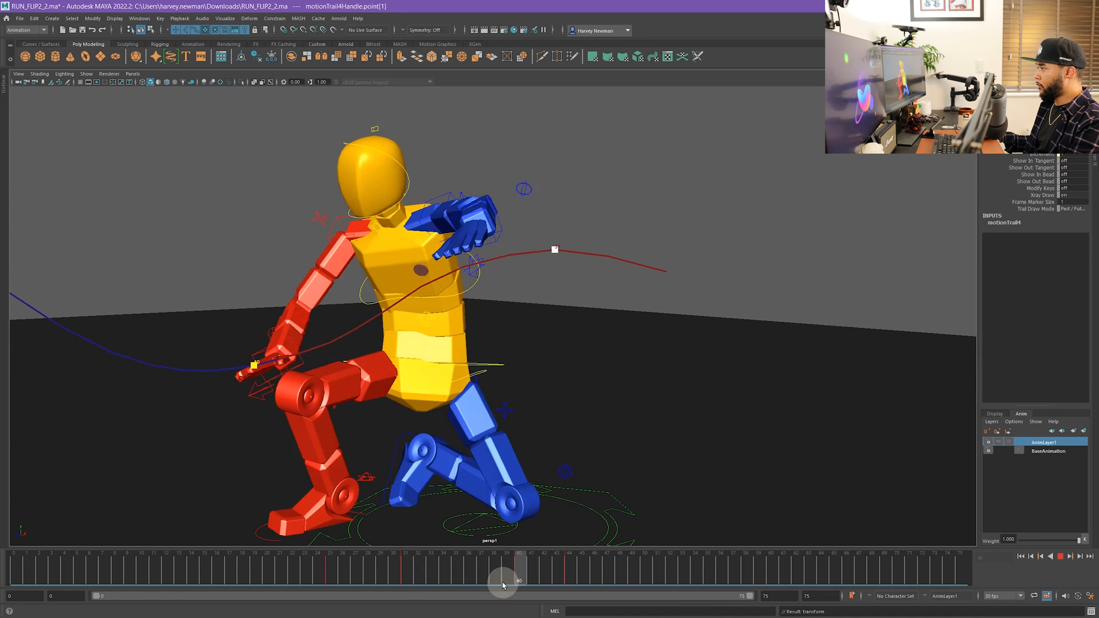
{"action": "left_click_drag", "start_coordinate": [503, 580], "coordinate": [455, 580]}
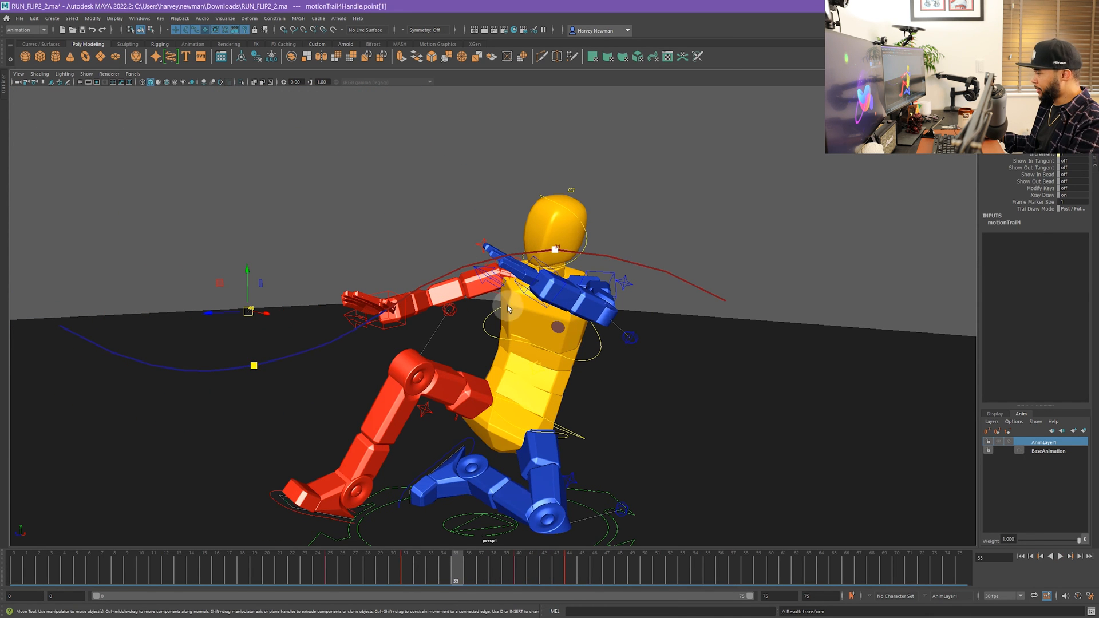
{"action": "mouse_move", "coordinate": [130, 366]}
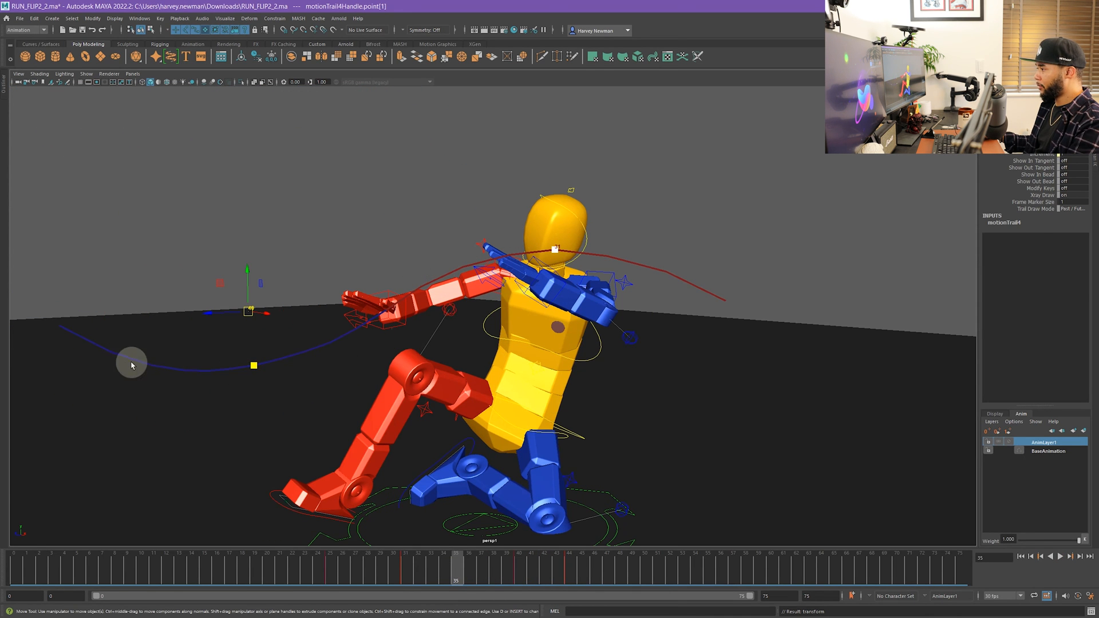
{"action": "left_click_drag", "start_coordinate": [456, 561], "coordinate": [536, 561]}
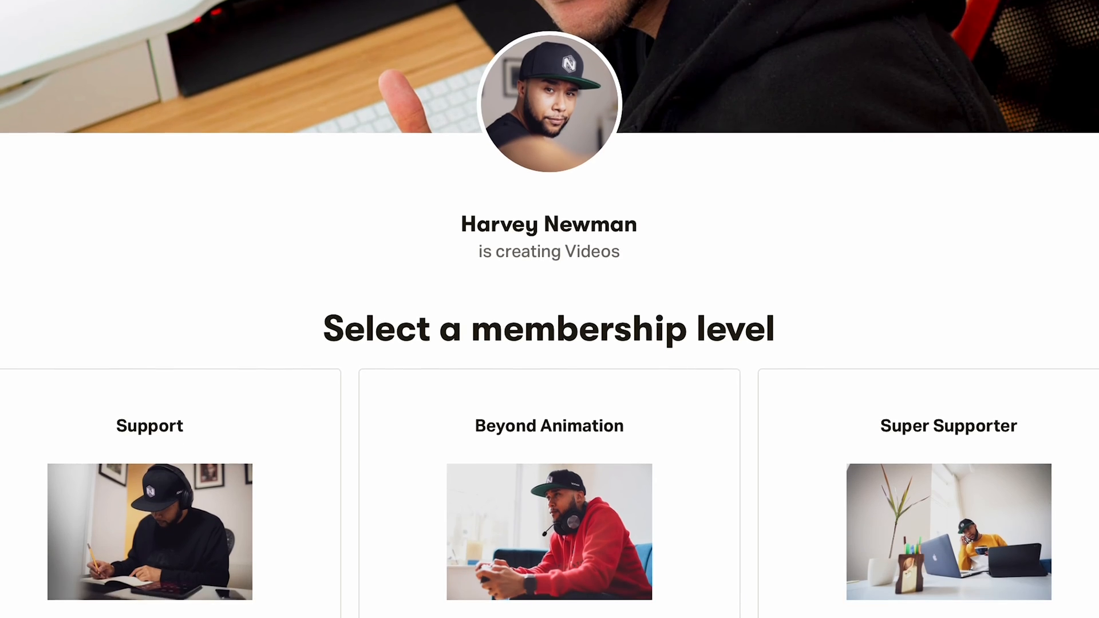
Scroll to the Patreon membership tiers: £3 Support, £5 Beyond Animation, £13 Super Supporter
{"action": "scroll", "scroll_direction": "down", "scroll_amount": 3}
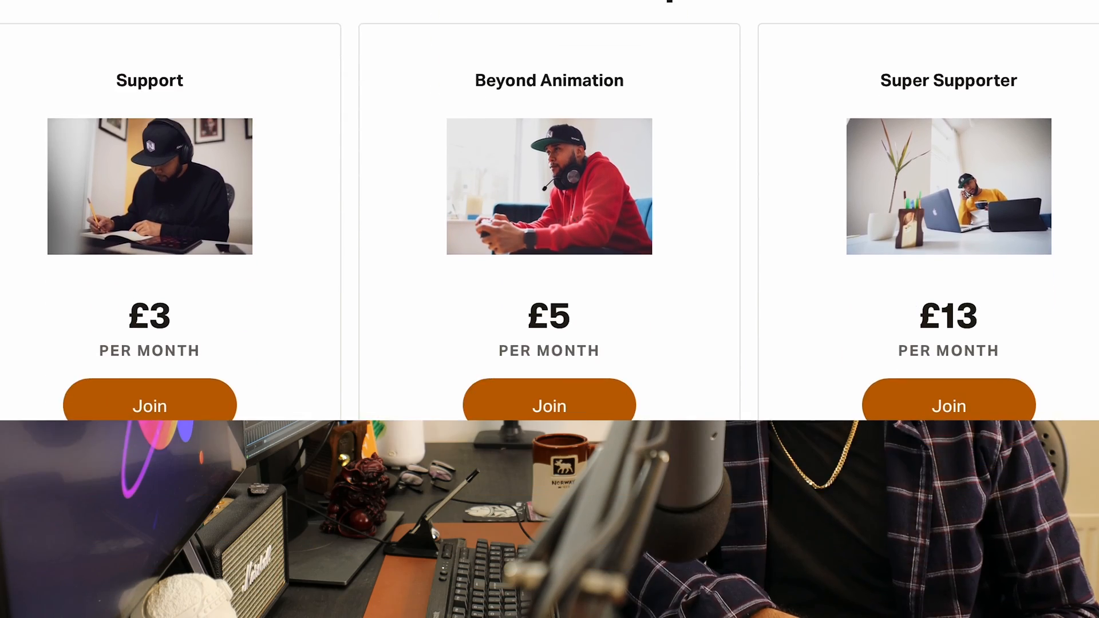